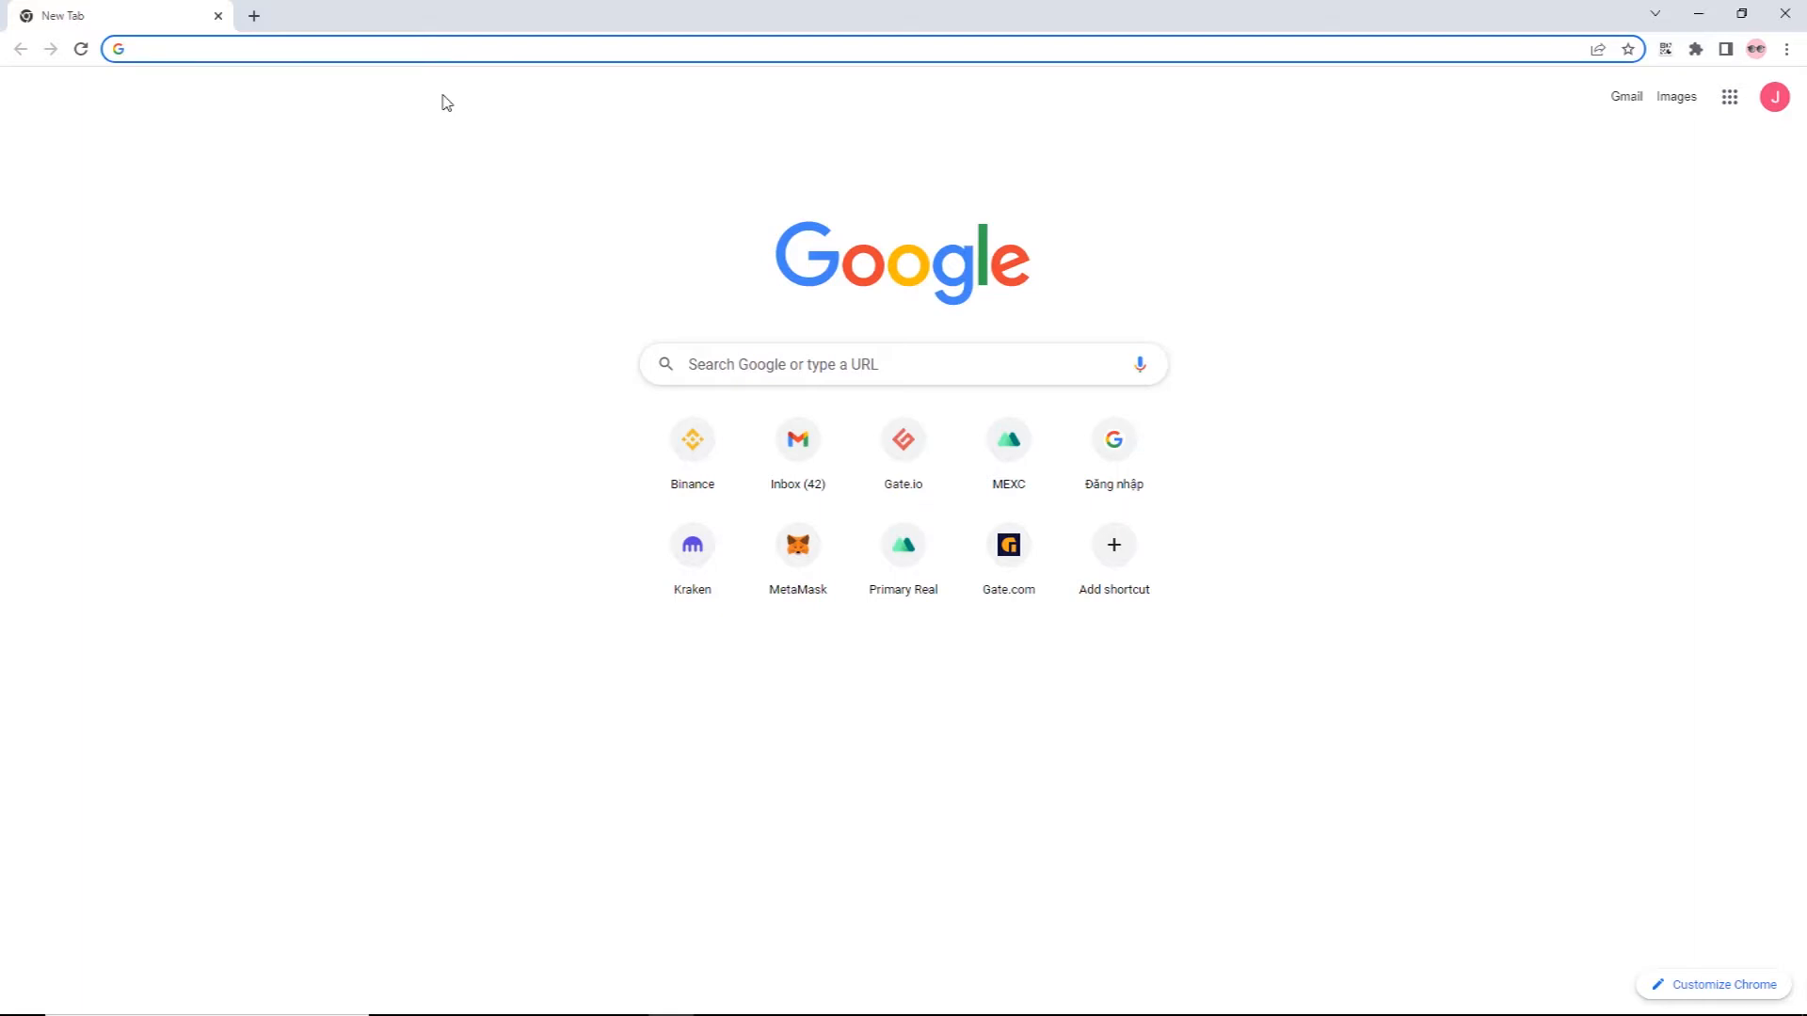
Step: Load okx.com in the Chrome address bar
text(okx.co)
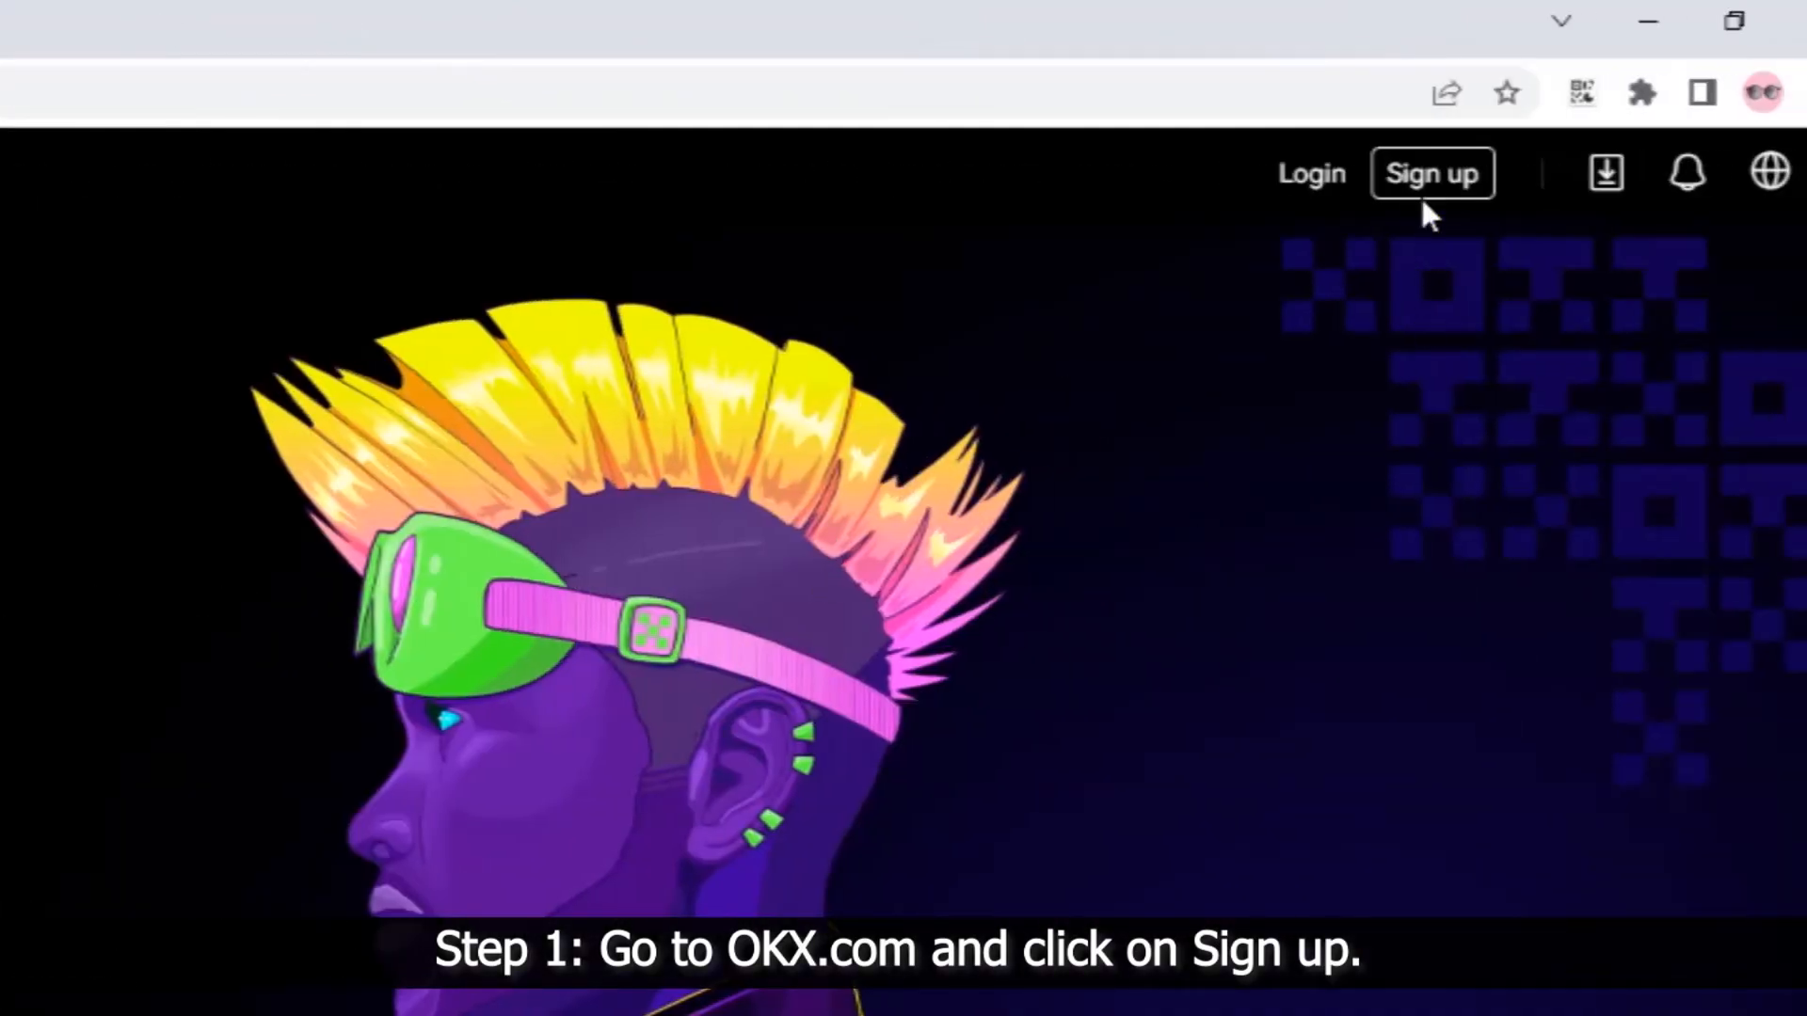
click(1432, 173)
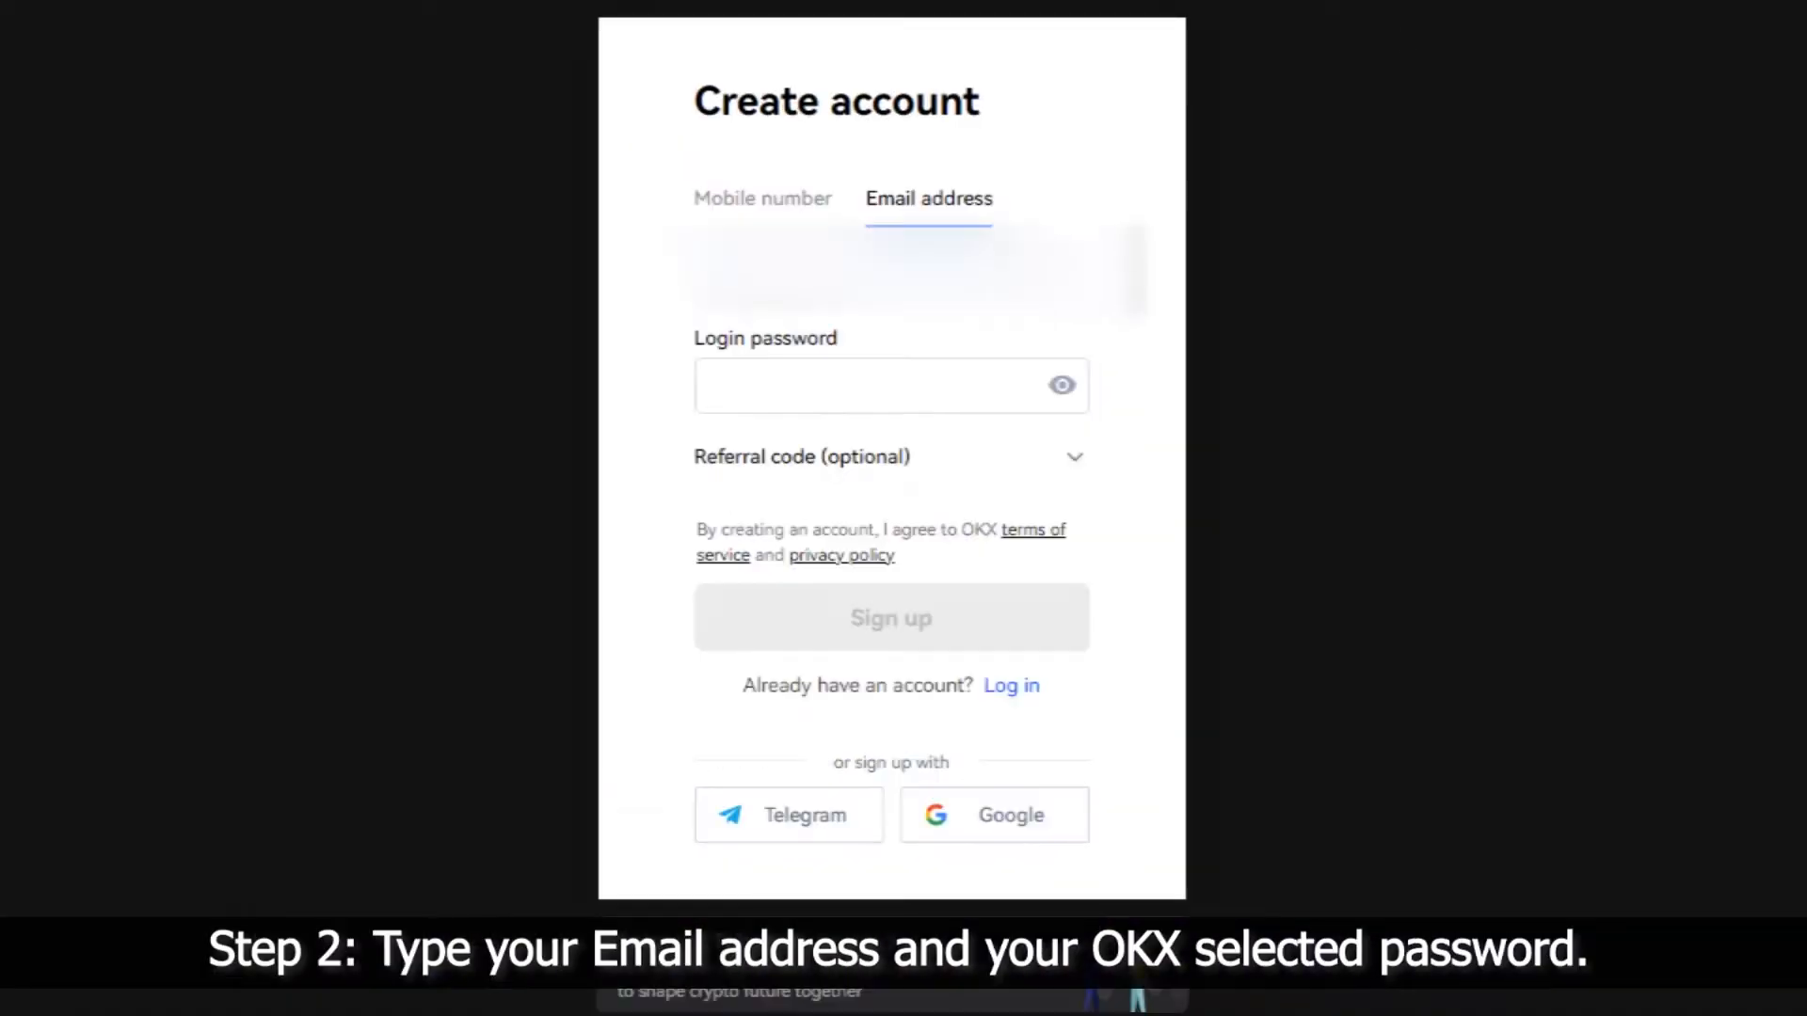
click(877, 385)
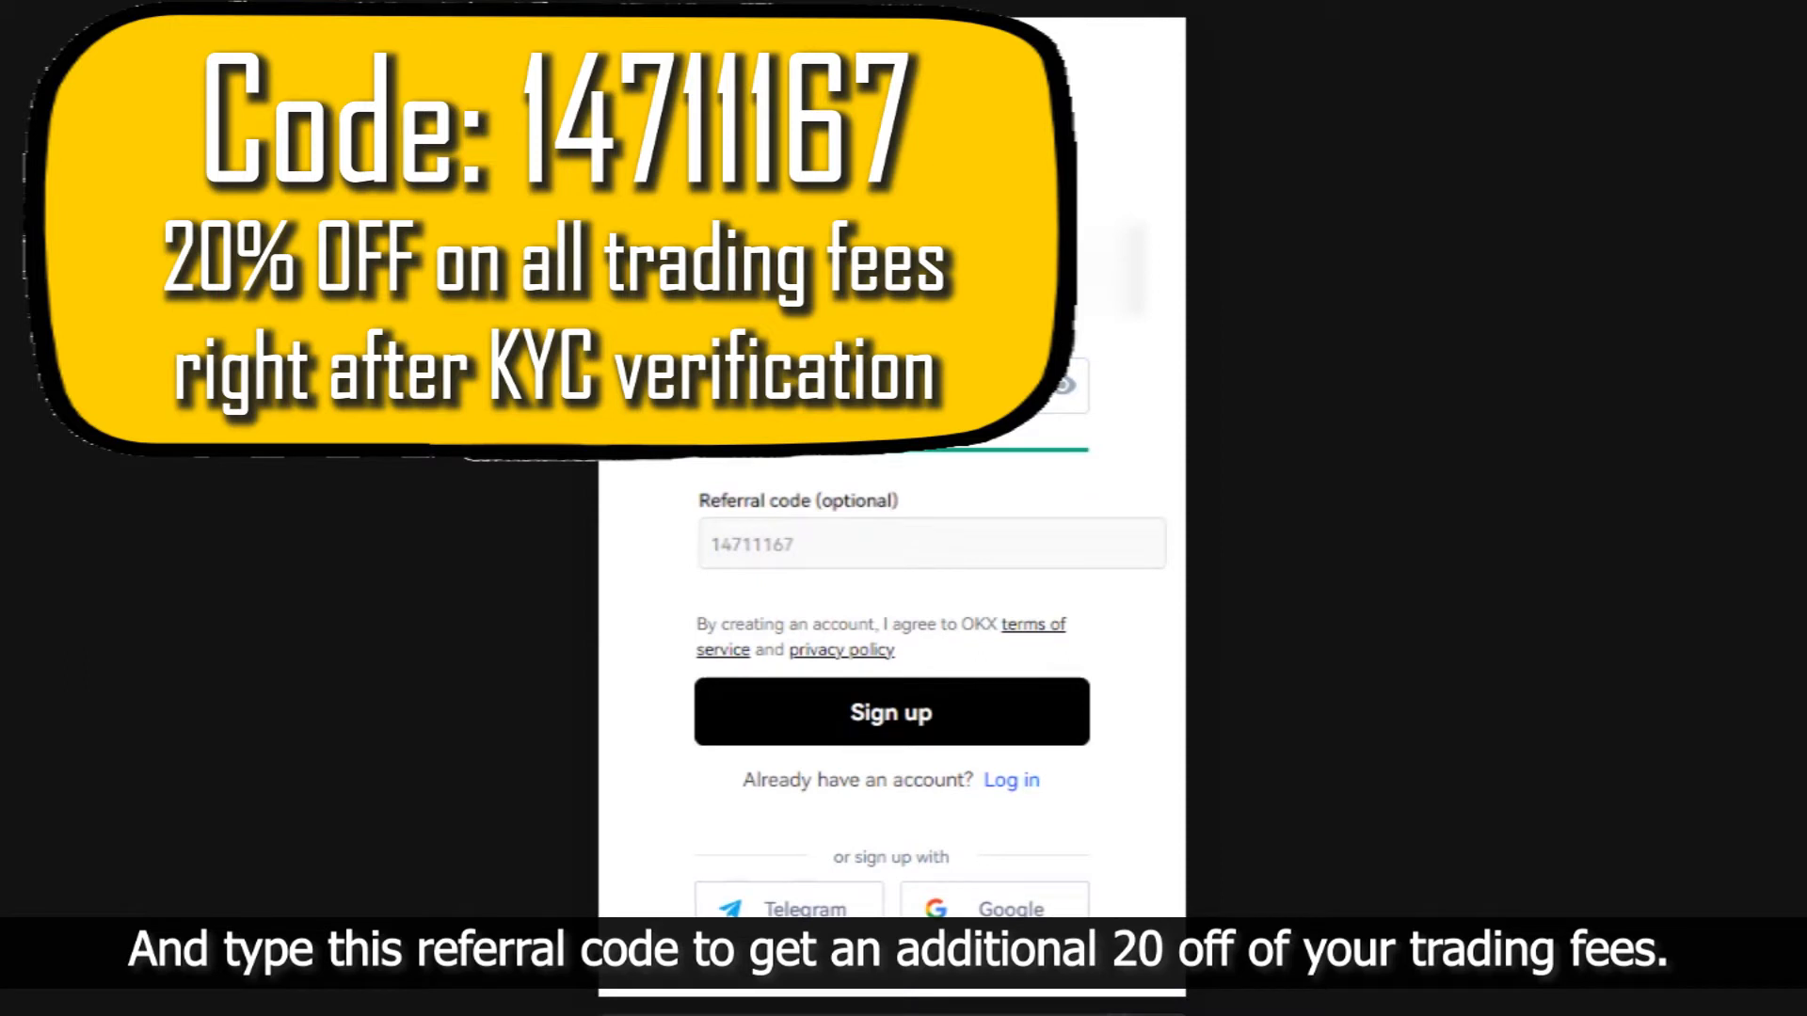
mouse_move(977, 599)
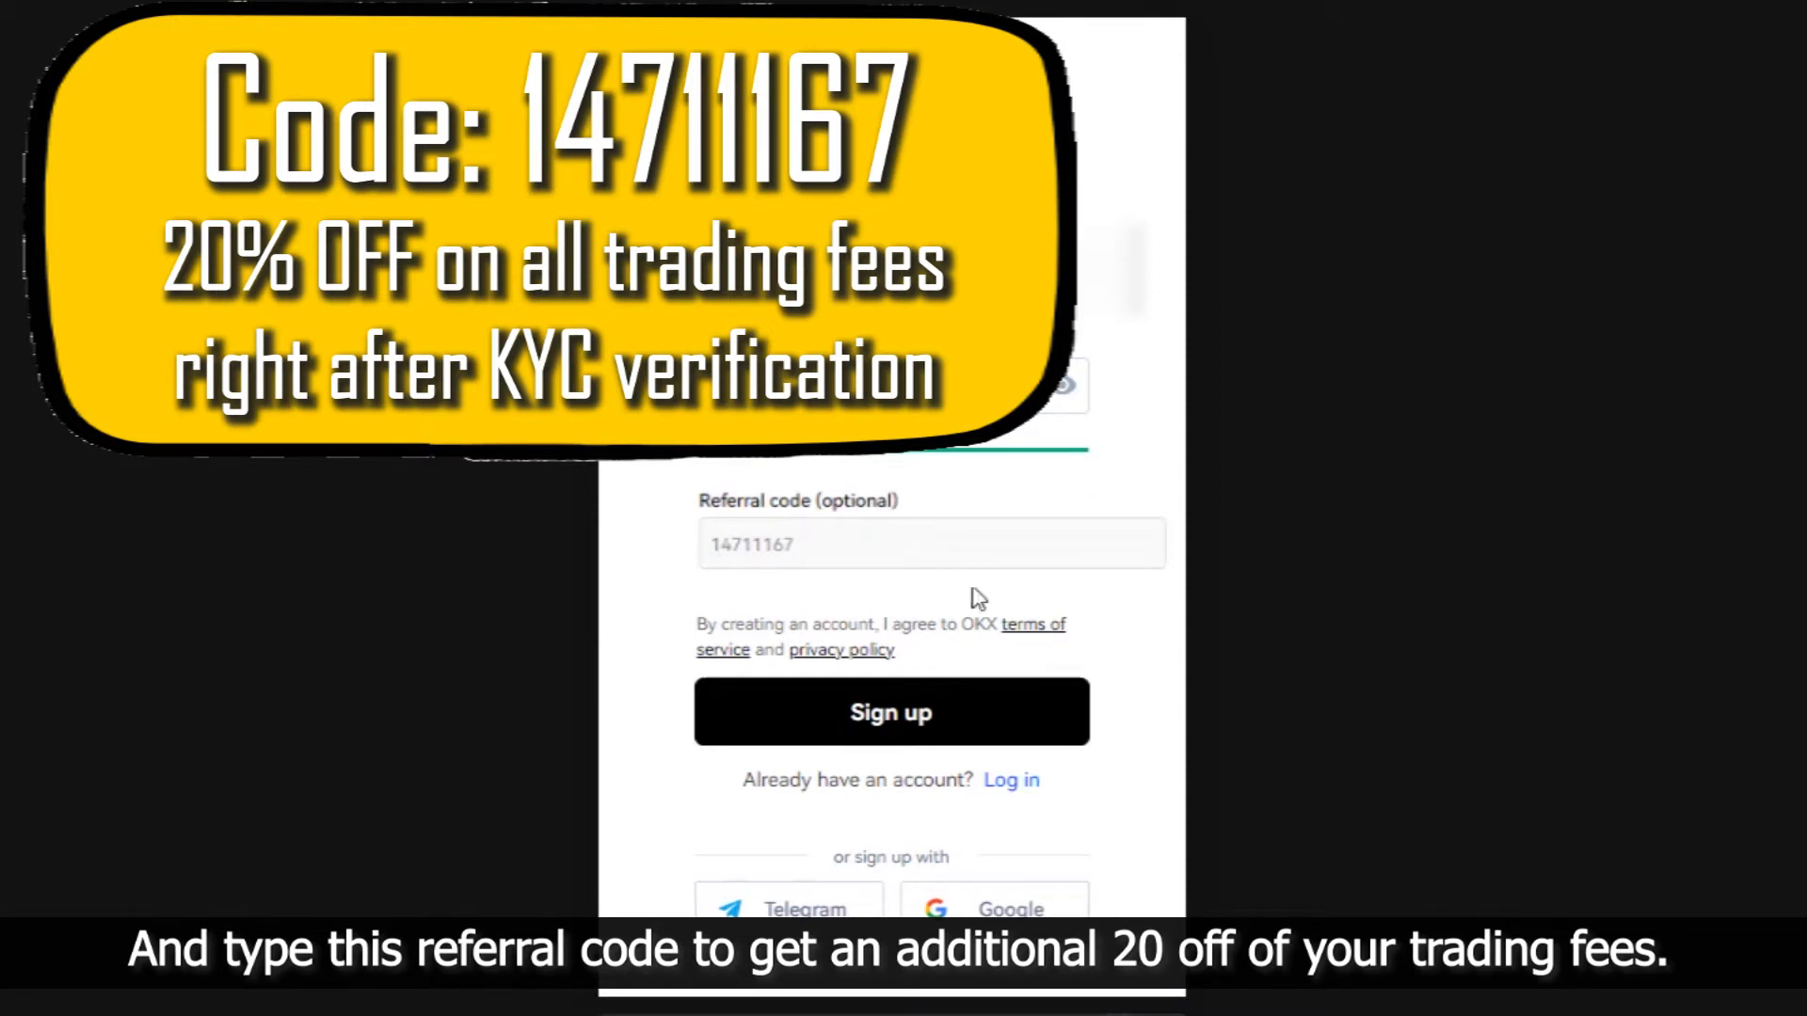
mouse_move(672, 615)
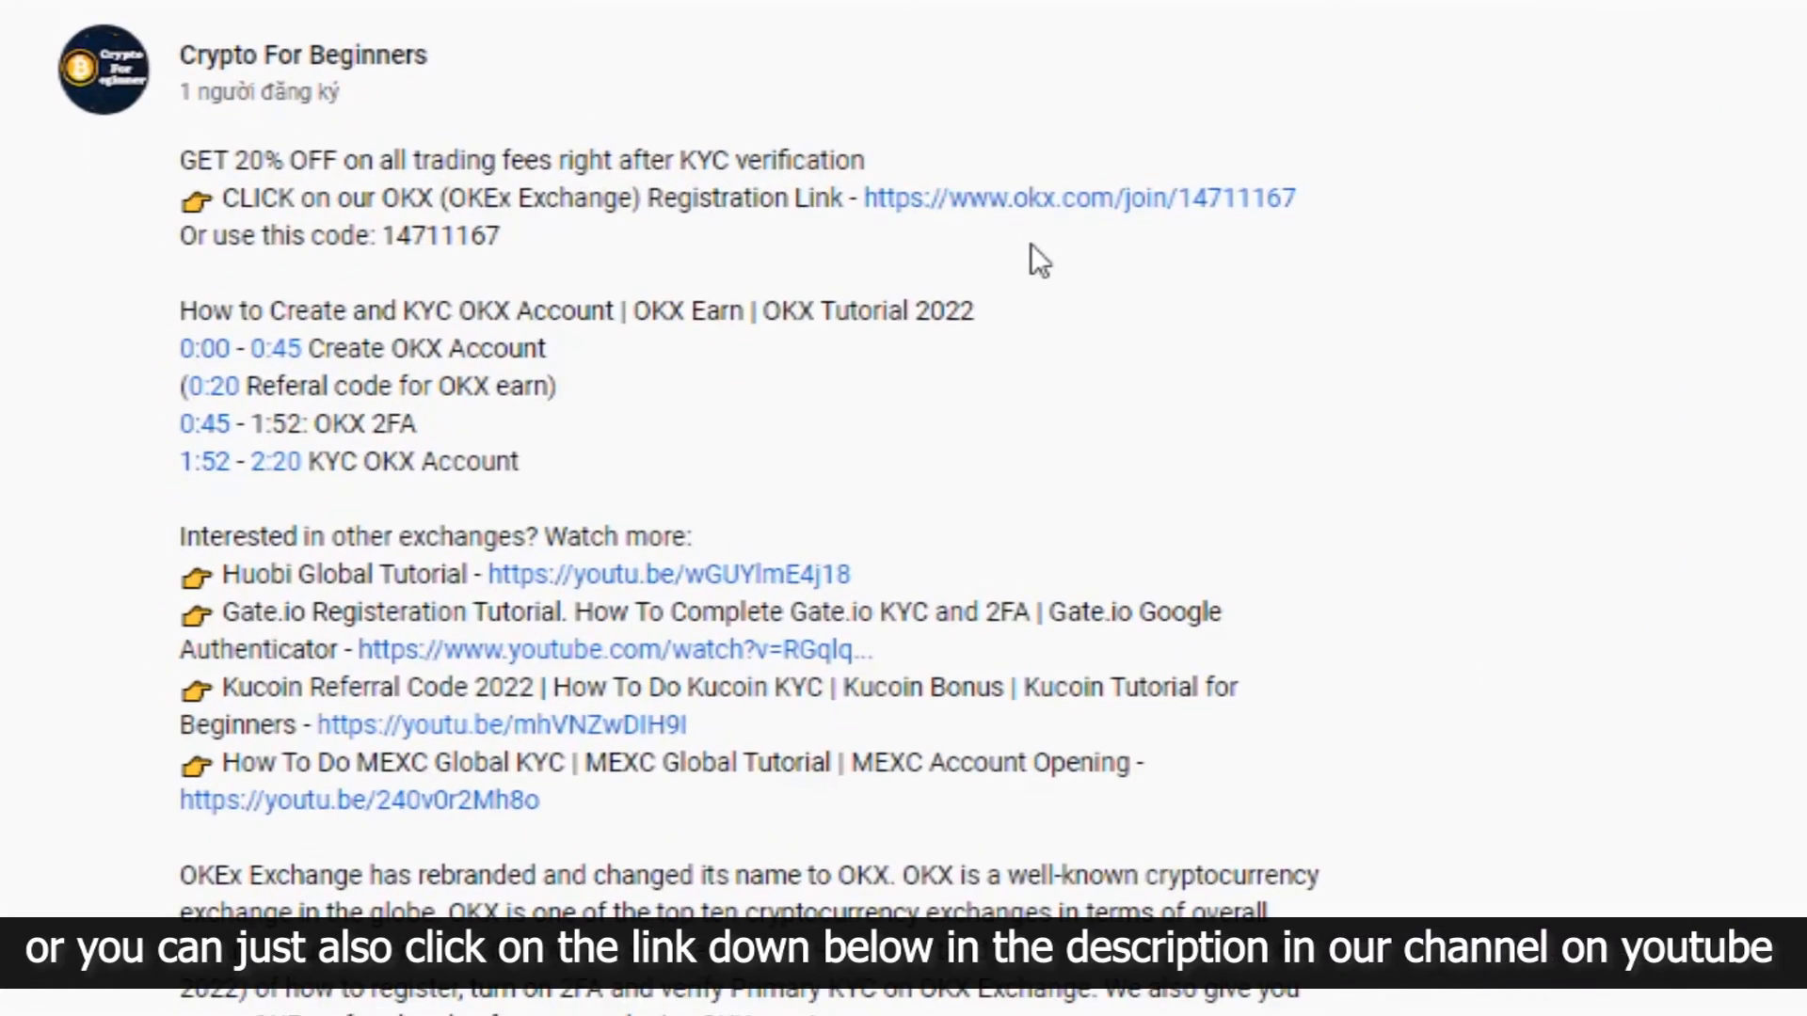
click(1078, 197)
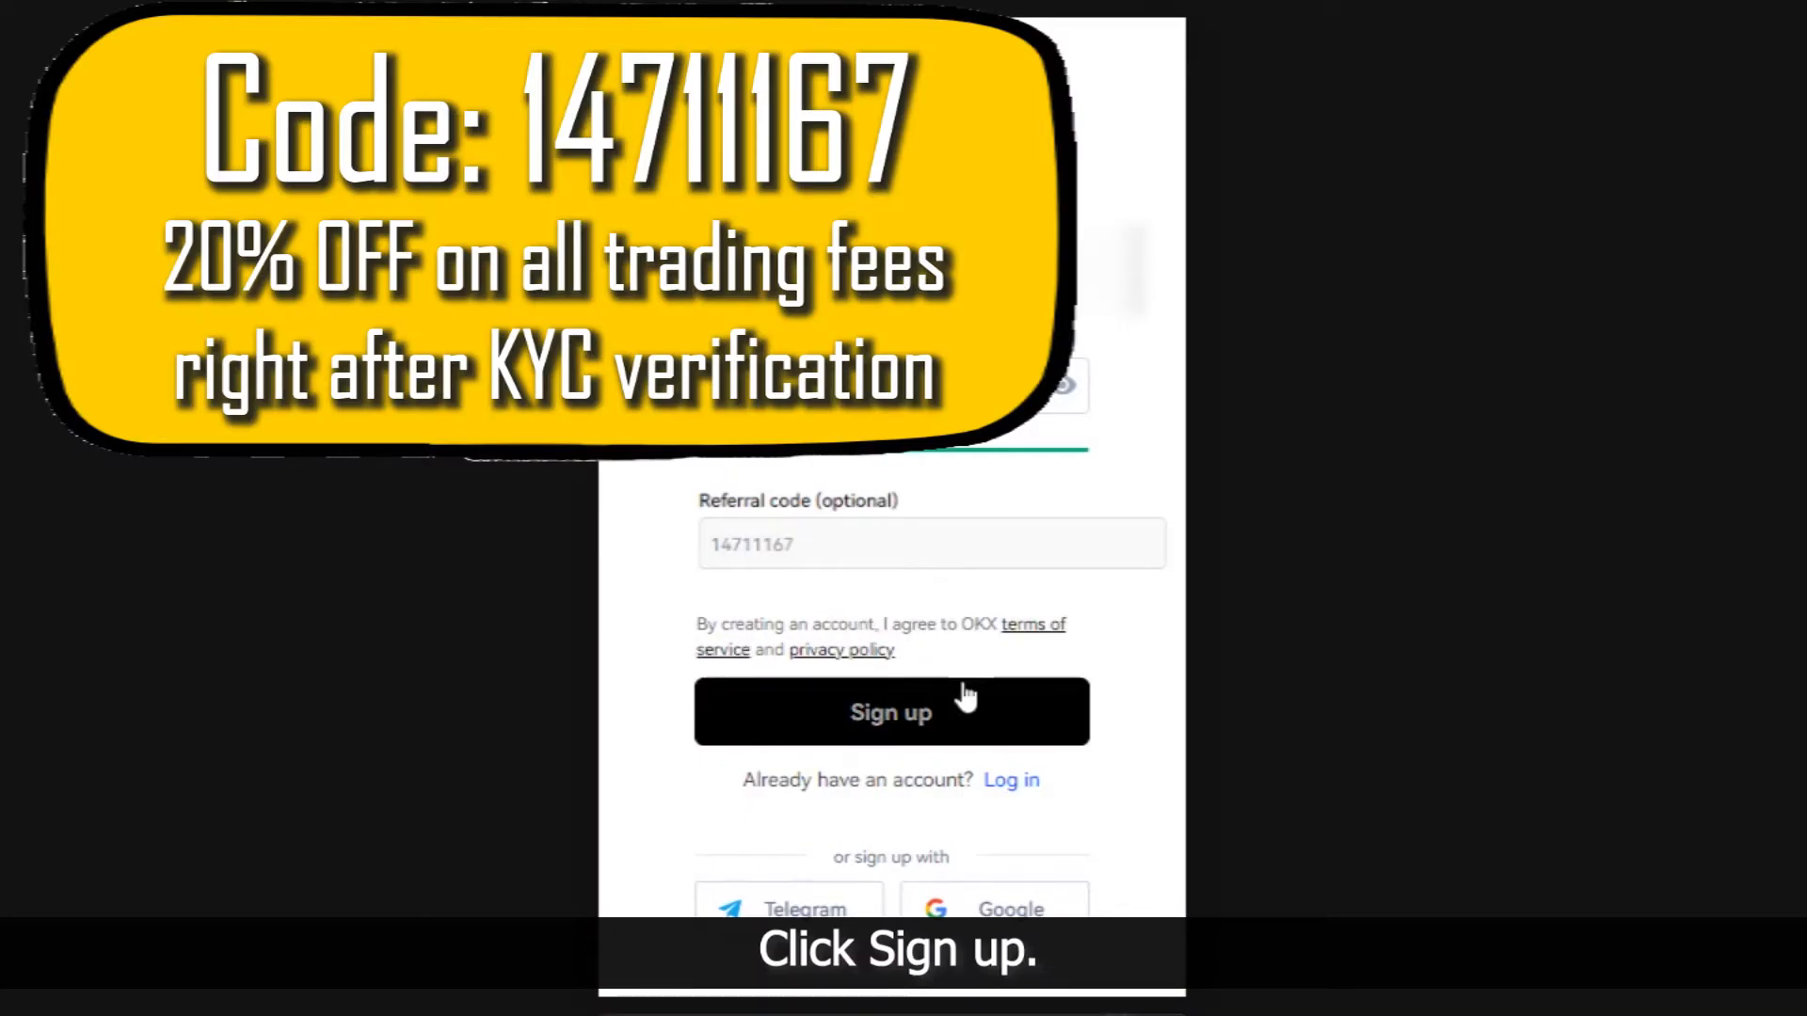
click(890, 711)
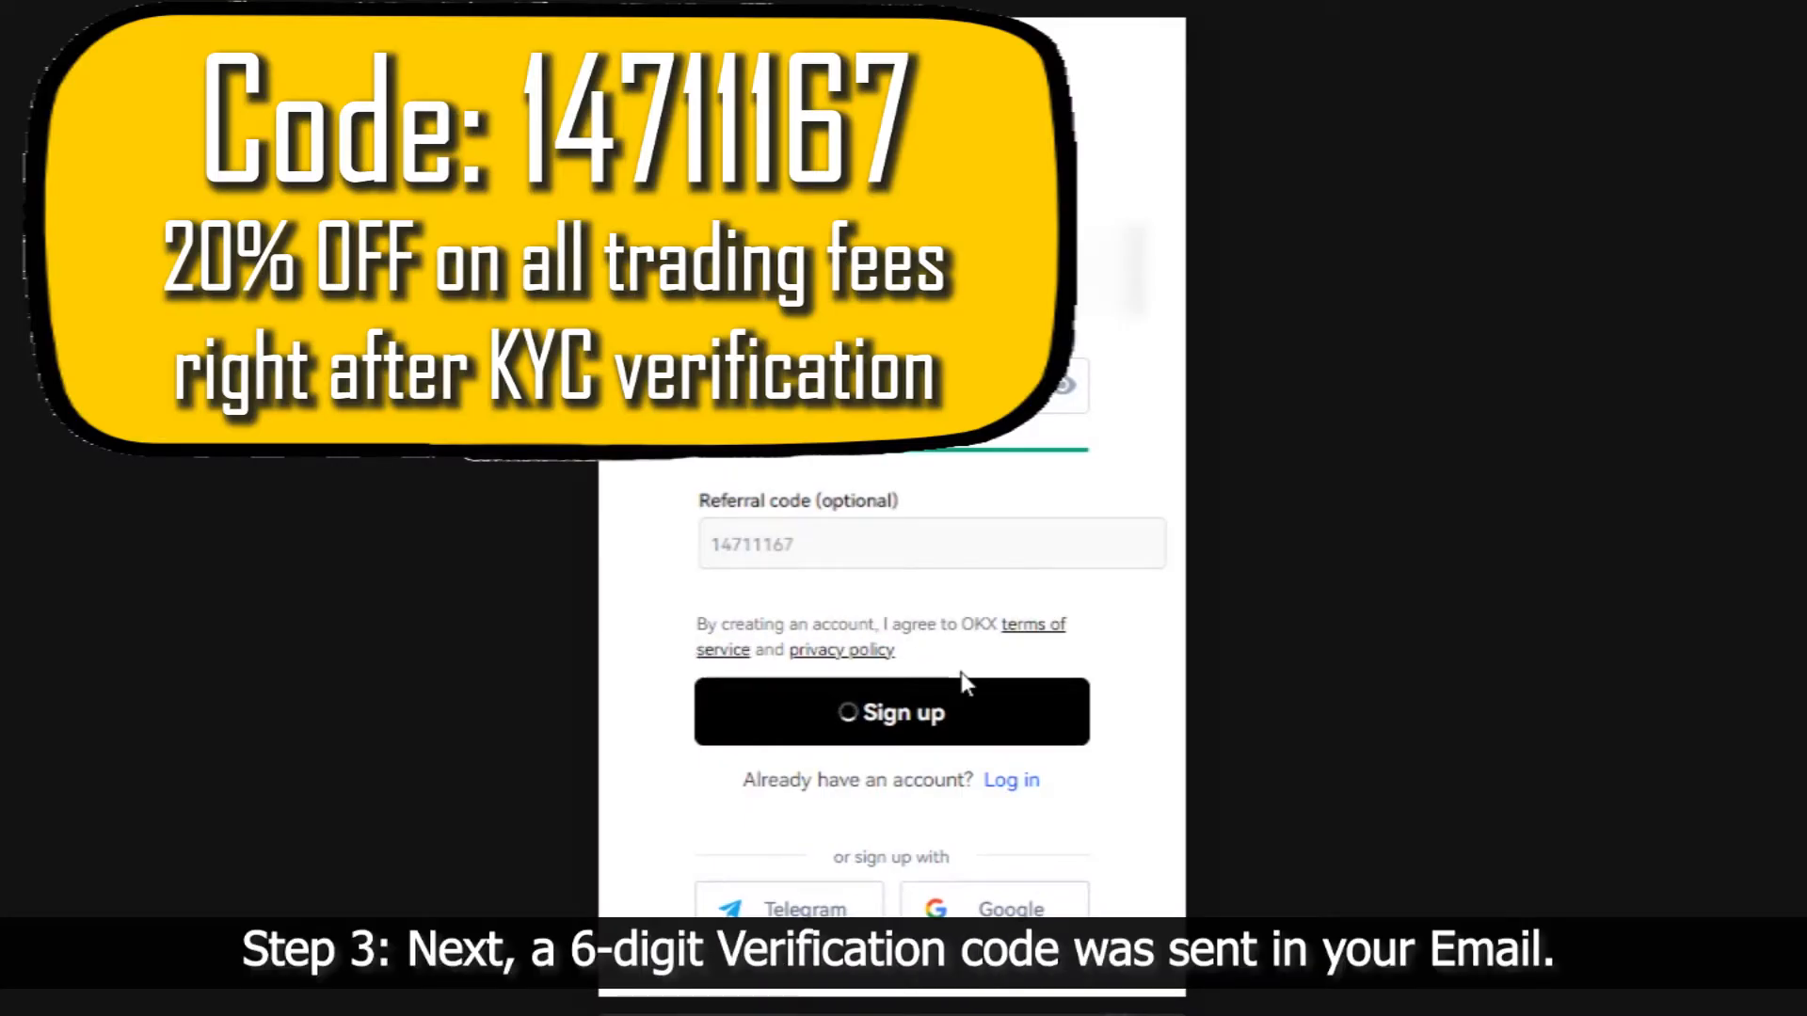
Step: Enter the emailed six-digit verification code to activate the new account
click(891, 712)
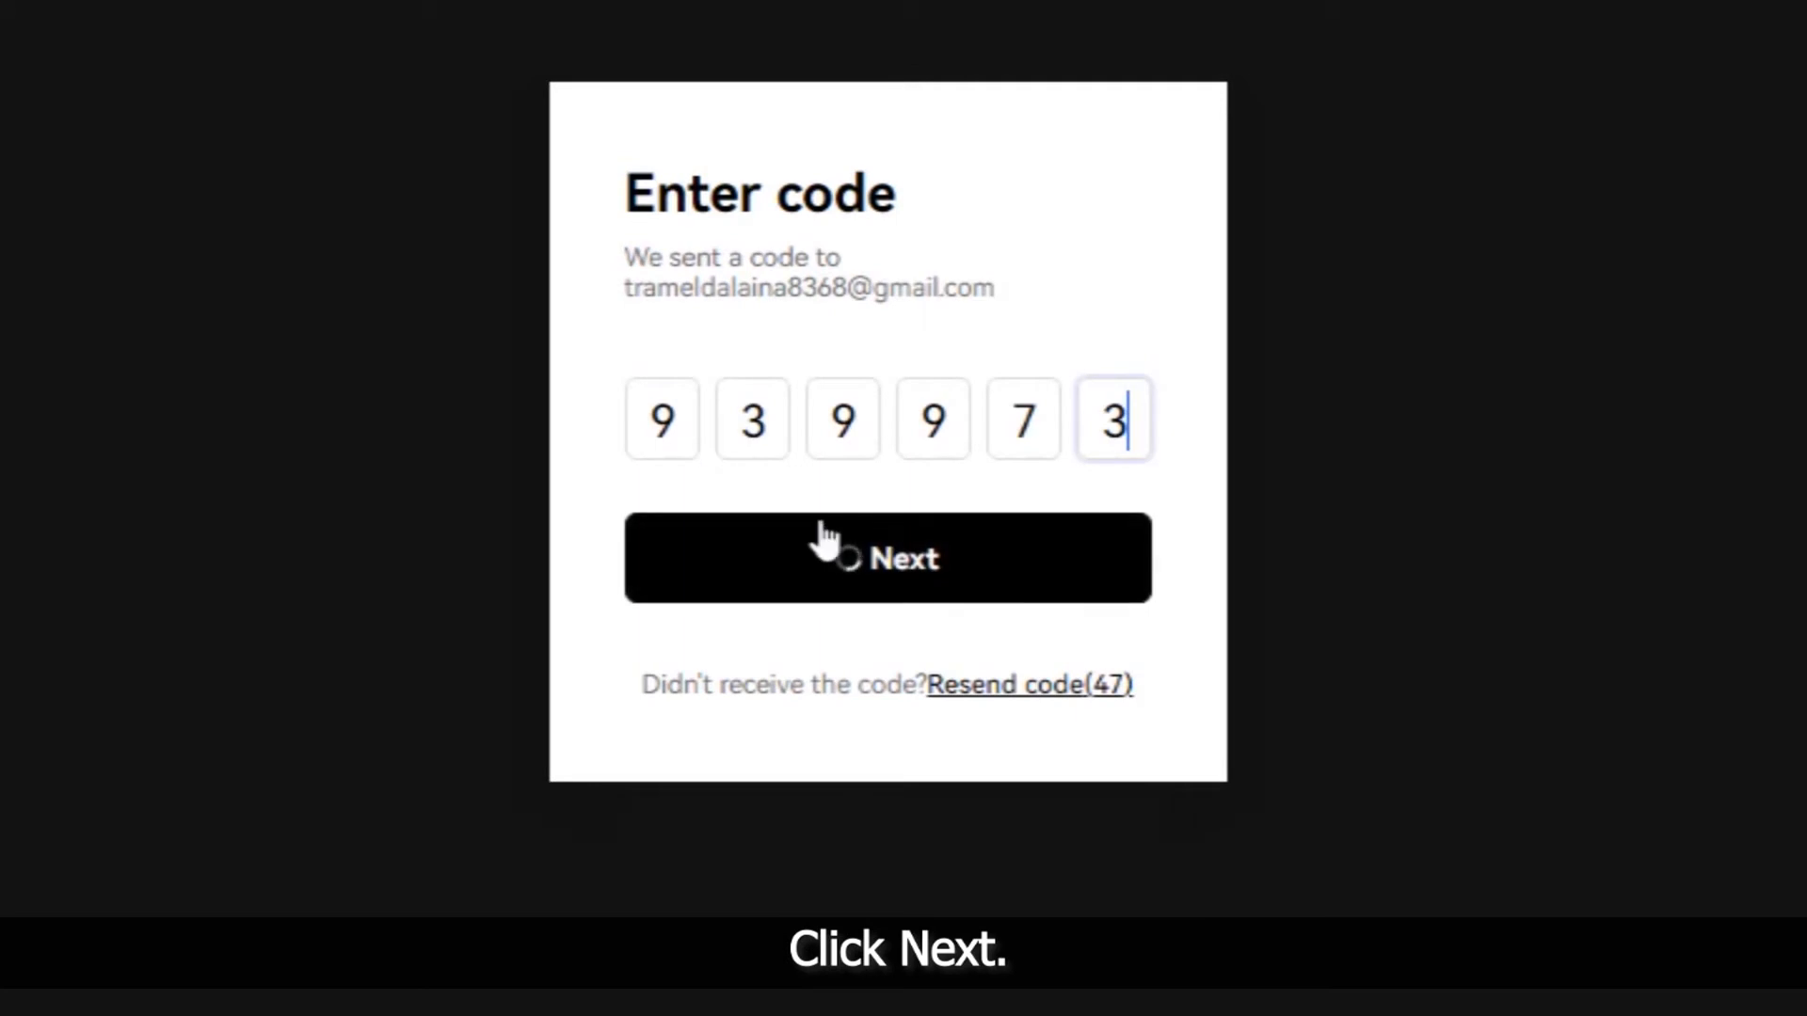
click(888, 558)
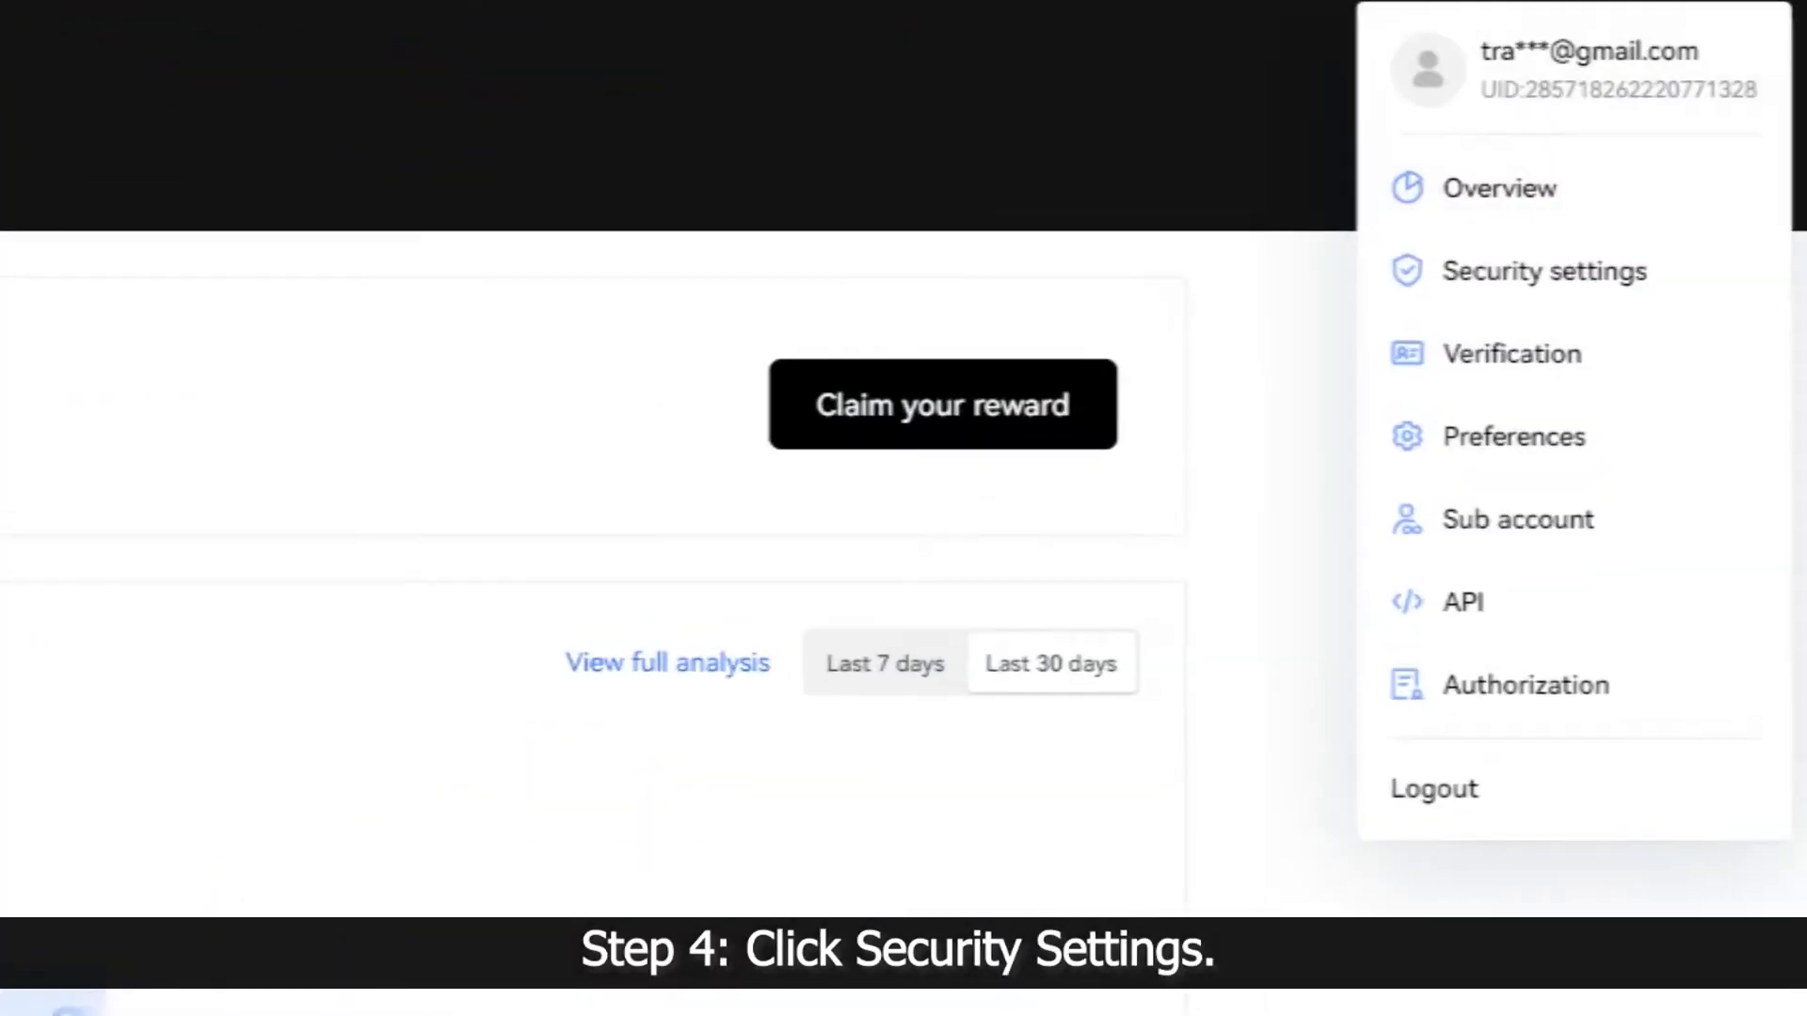
Step: Link a mobile phone number using SMS and email verification codes
click(1547, 271)
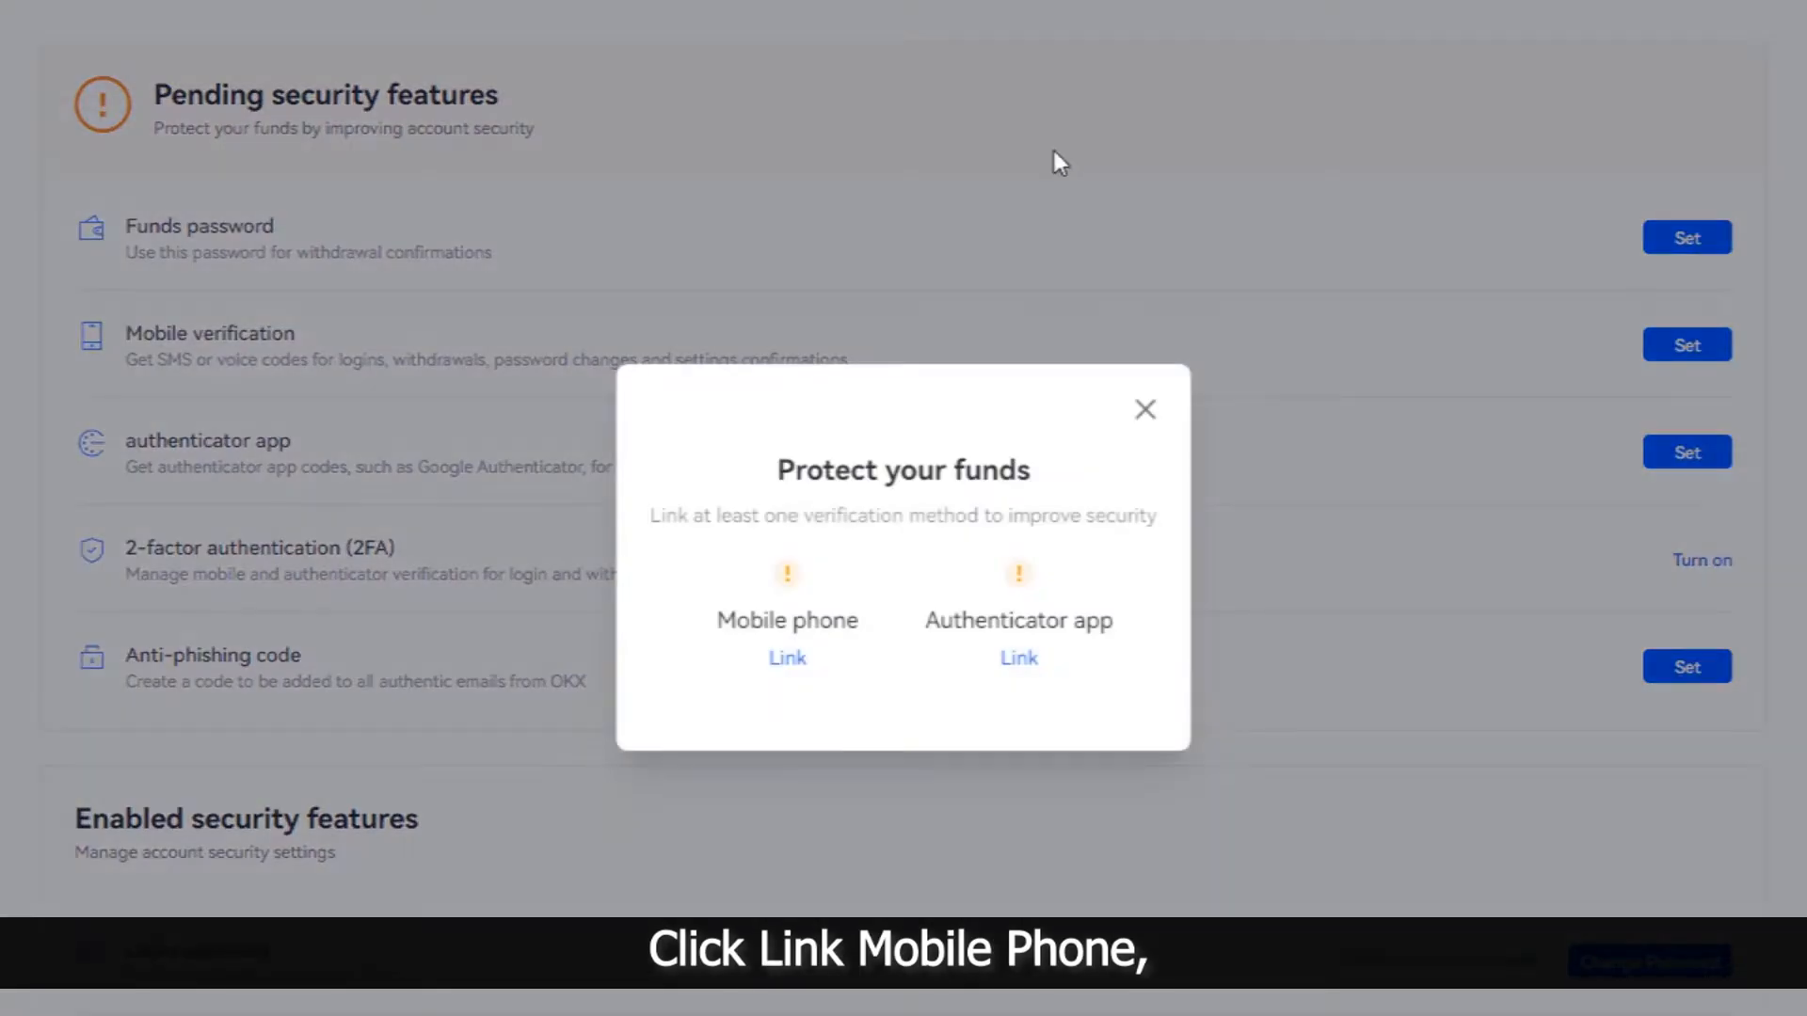
click(786, 657)
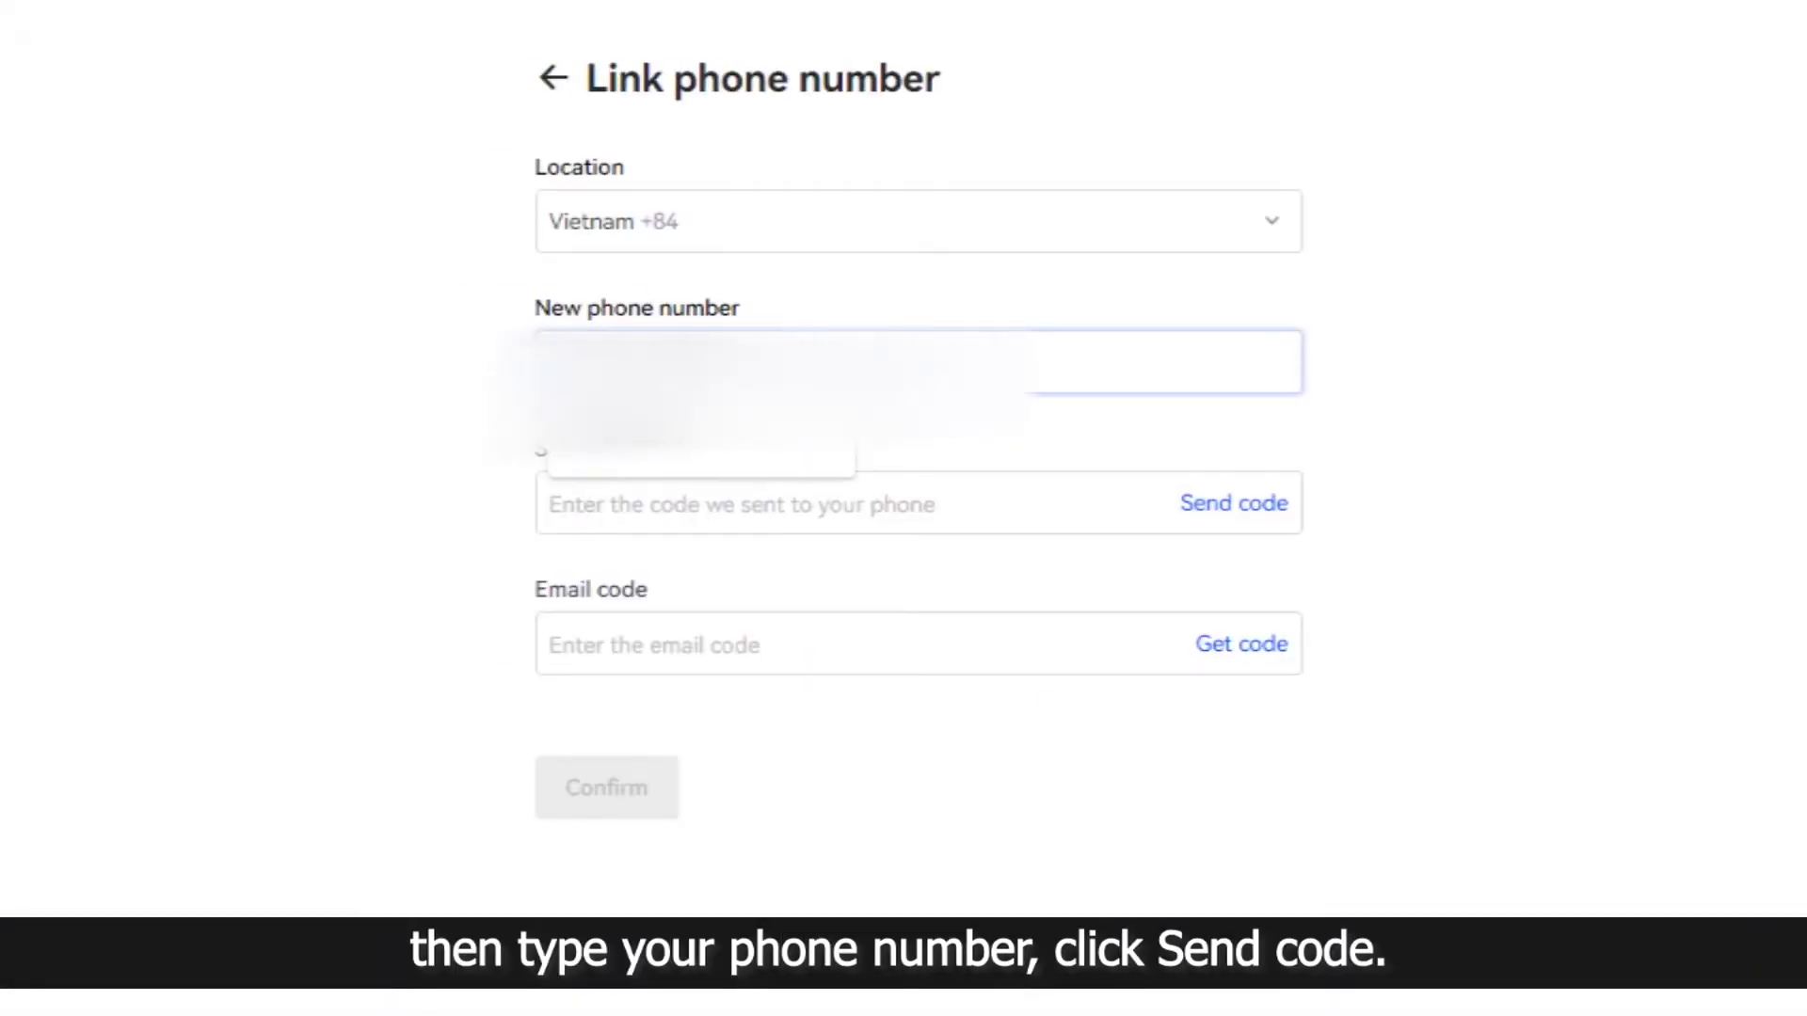
click(1233, 504)
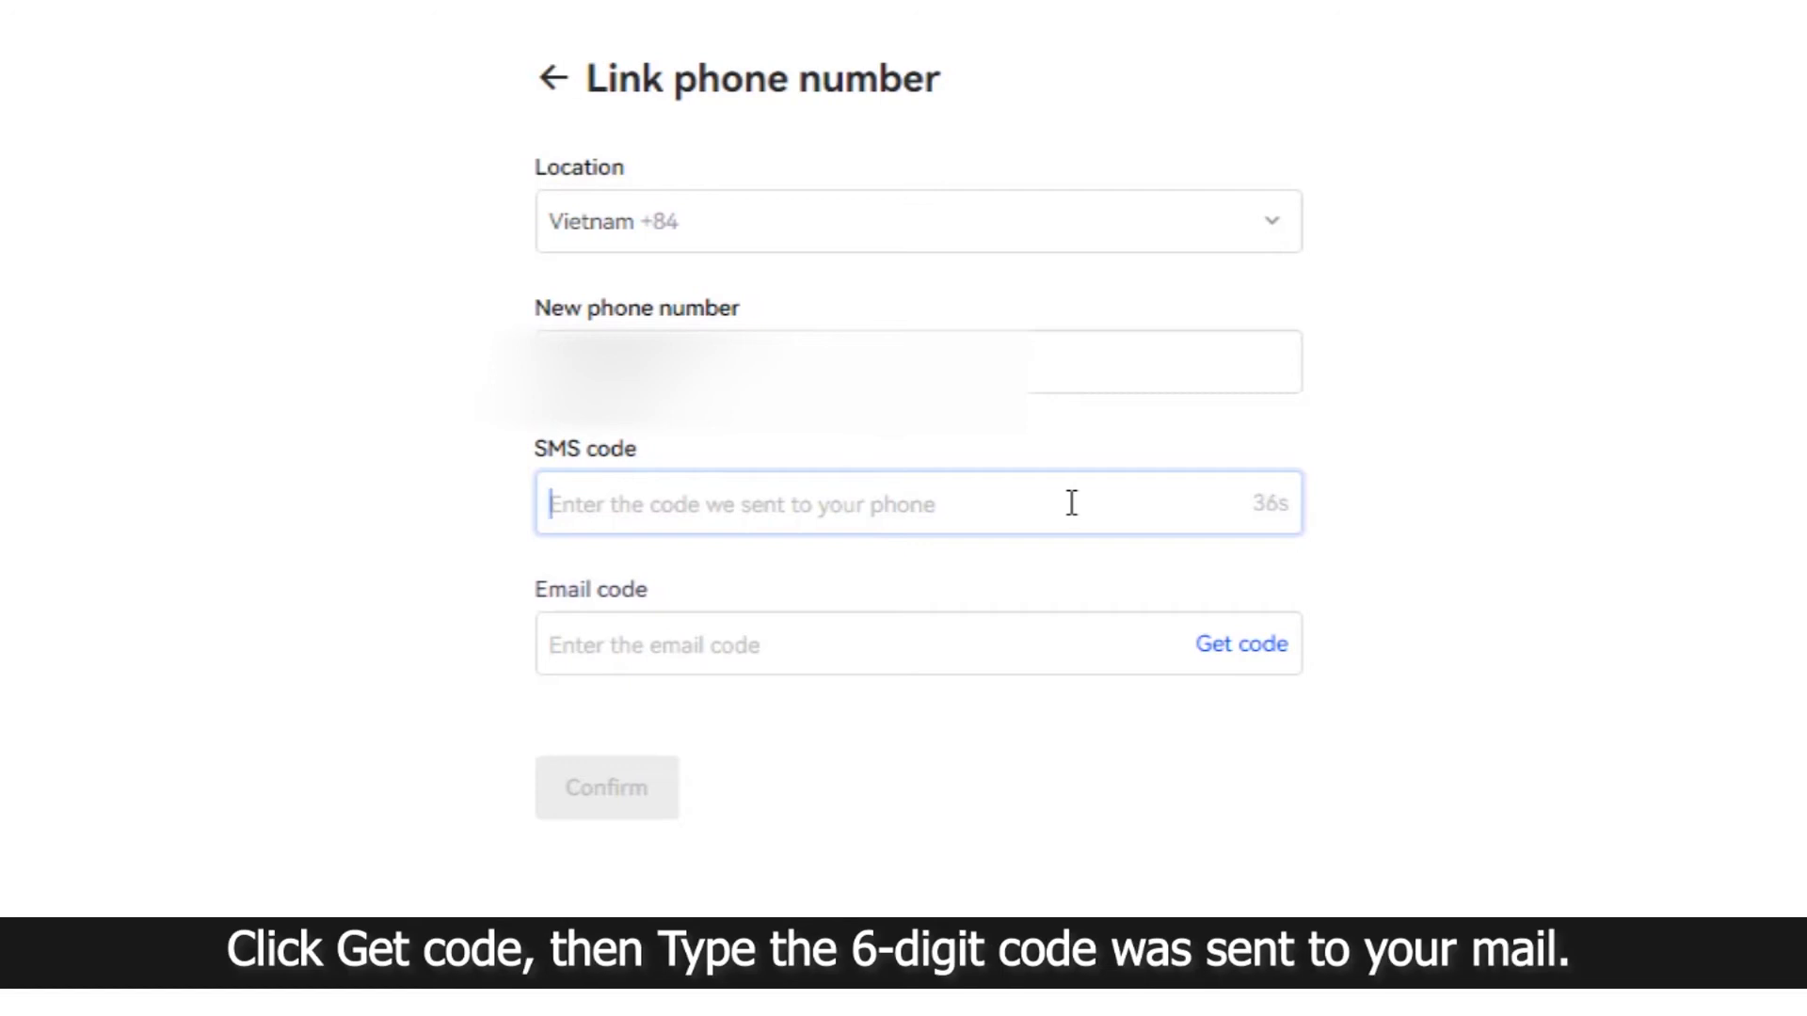
click(340, 15)
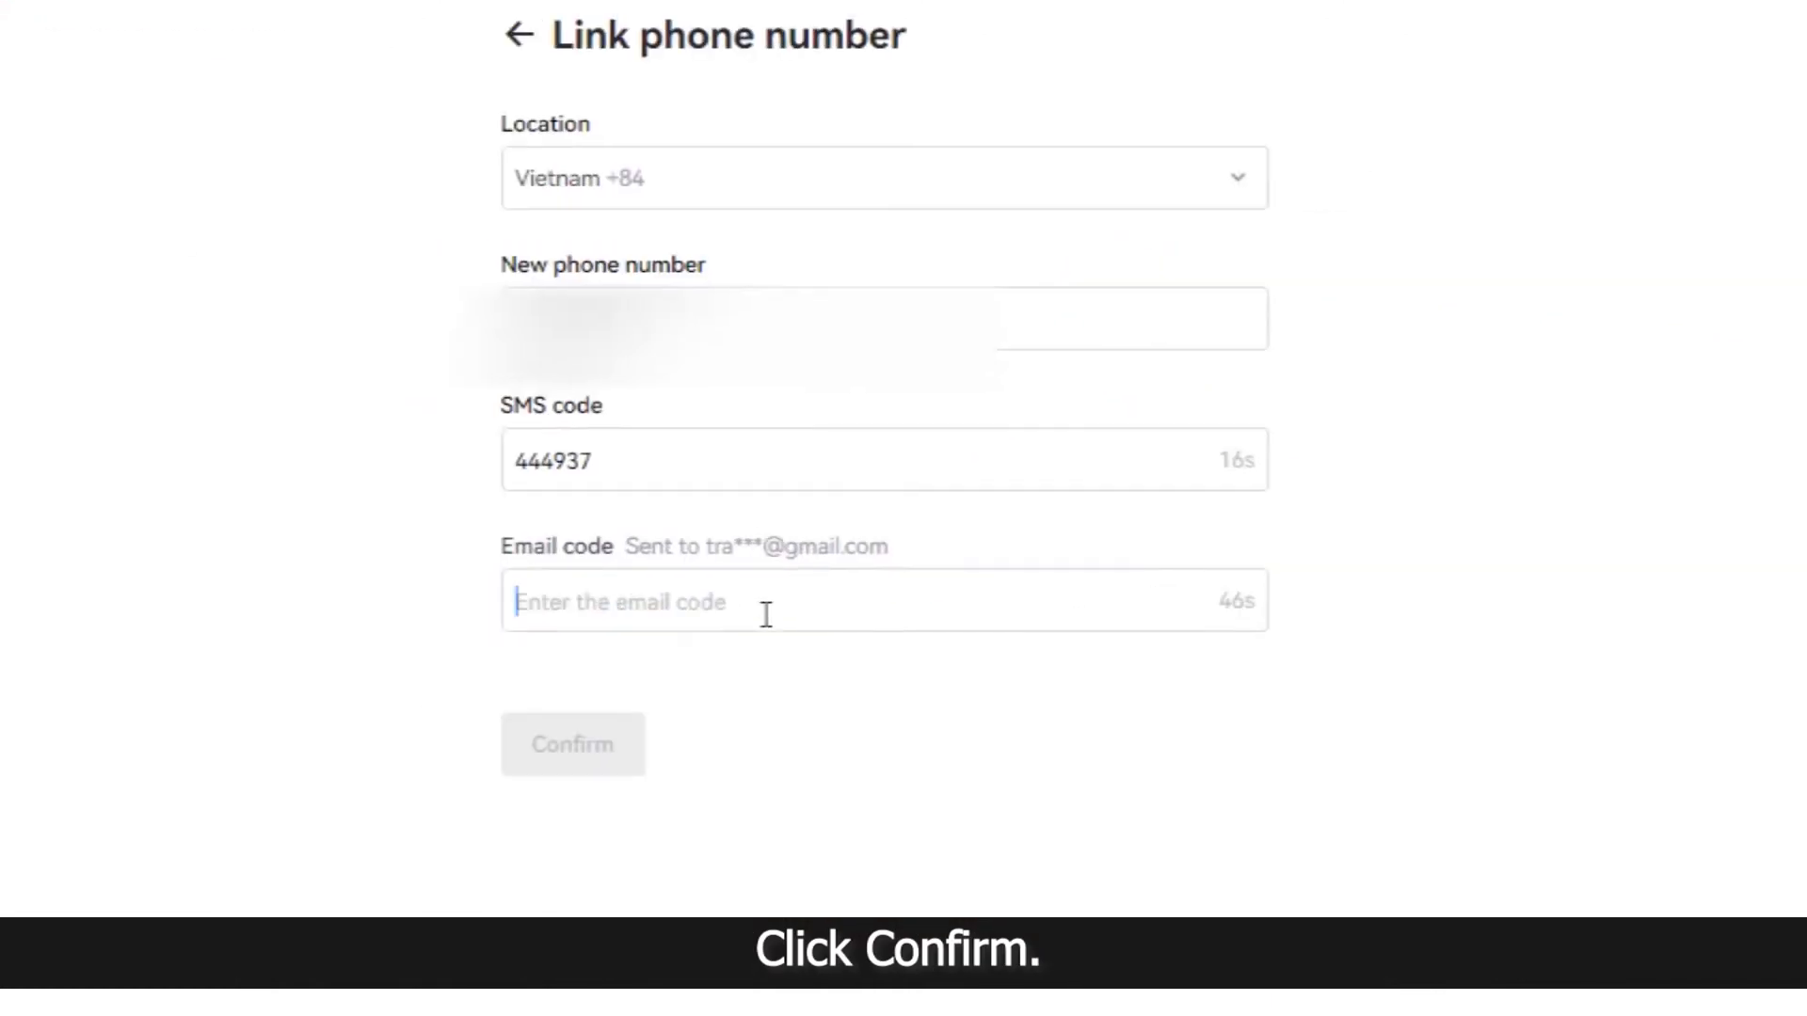
click(571, 743)
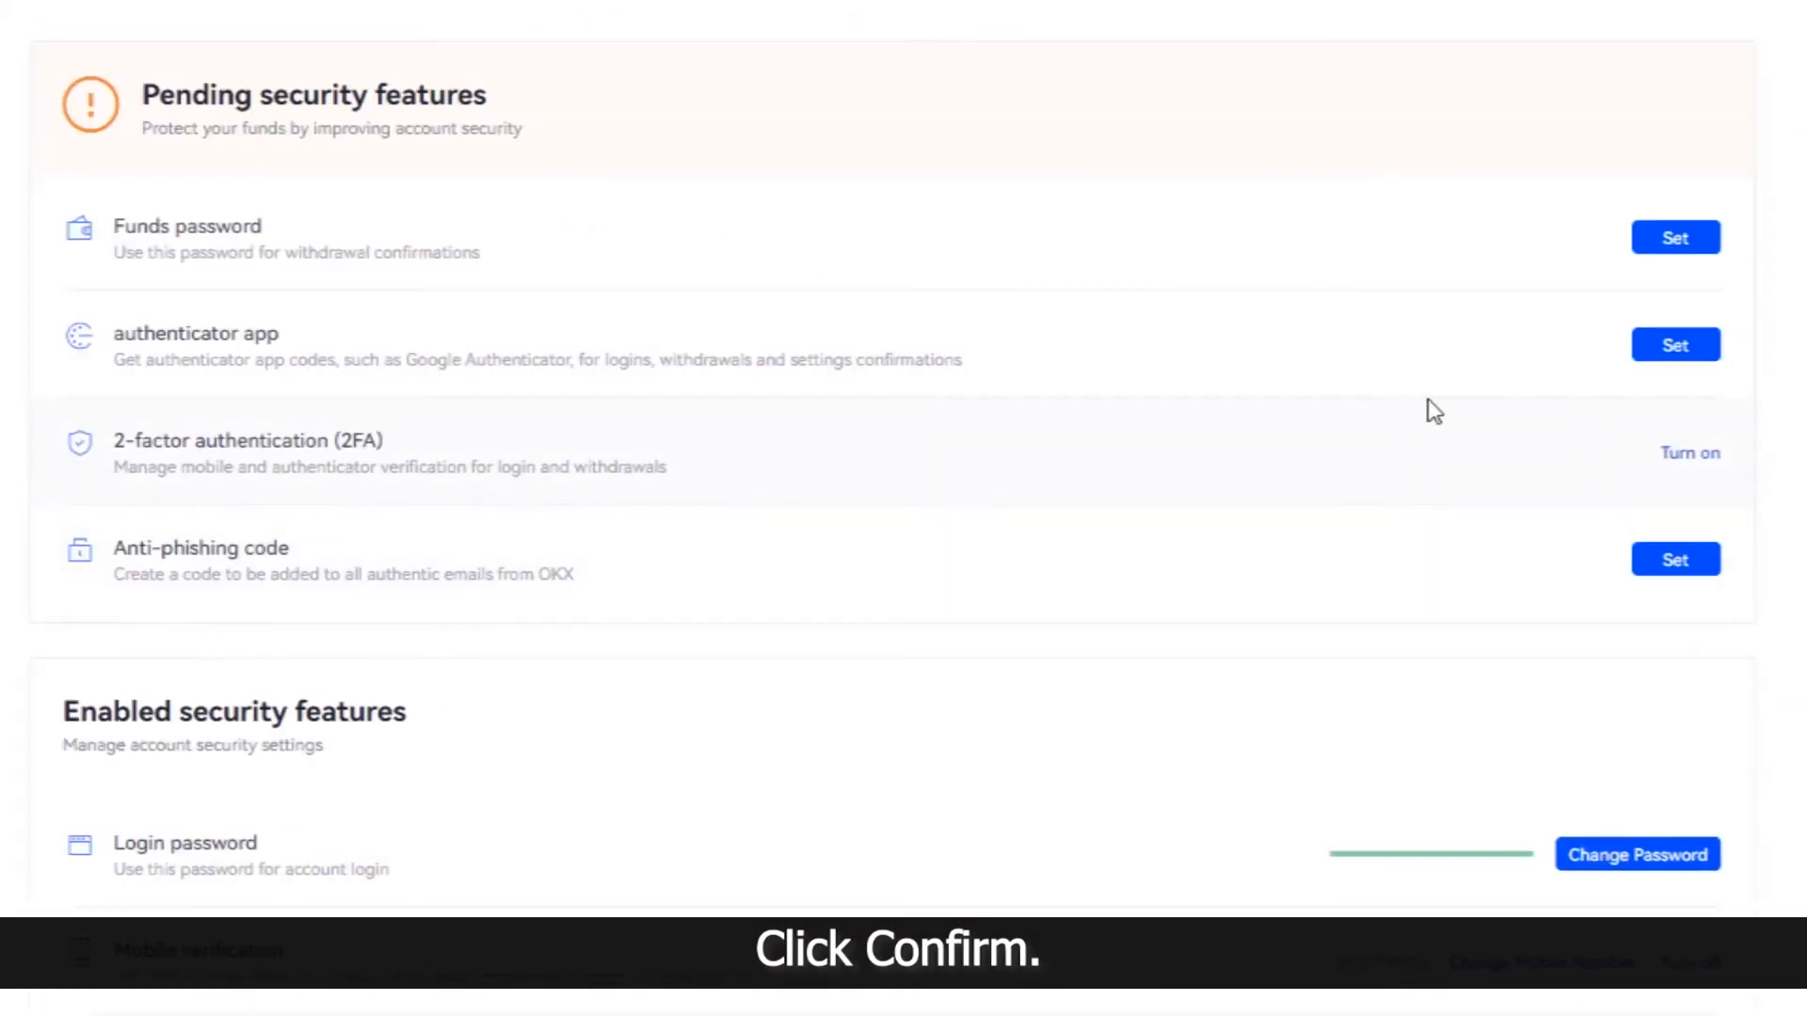
mouse_move(1674, 238)
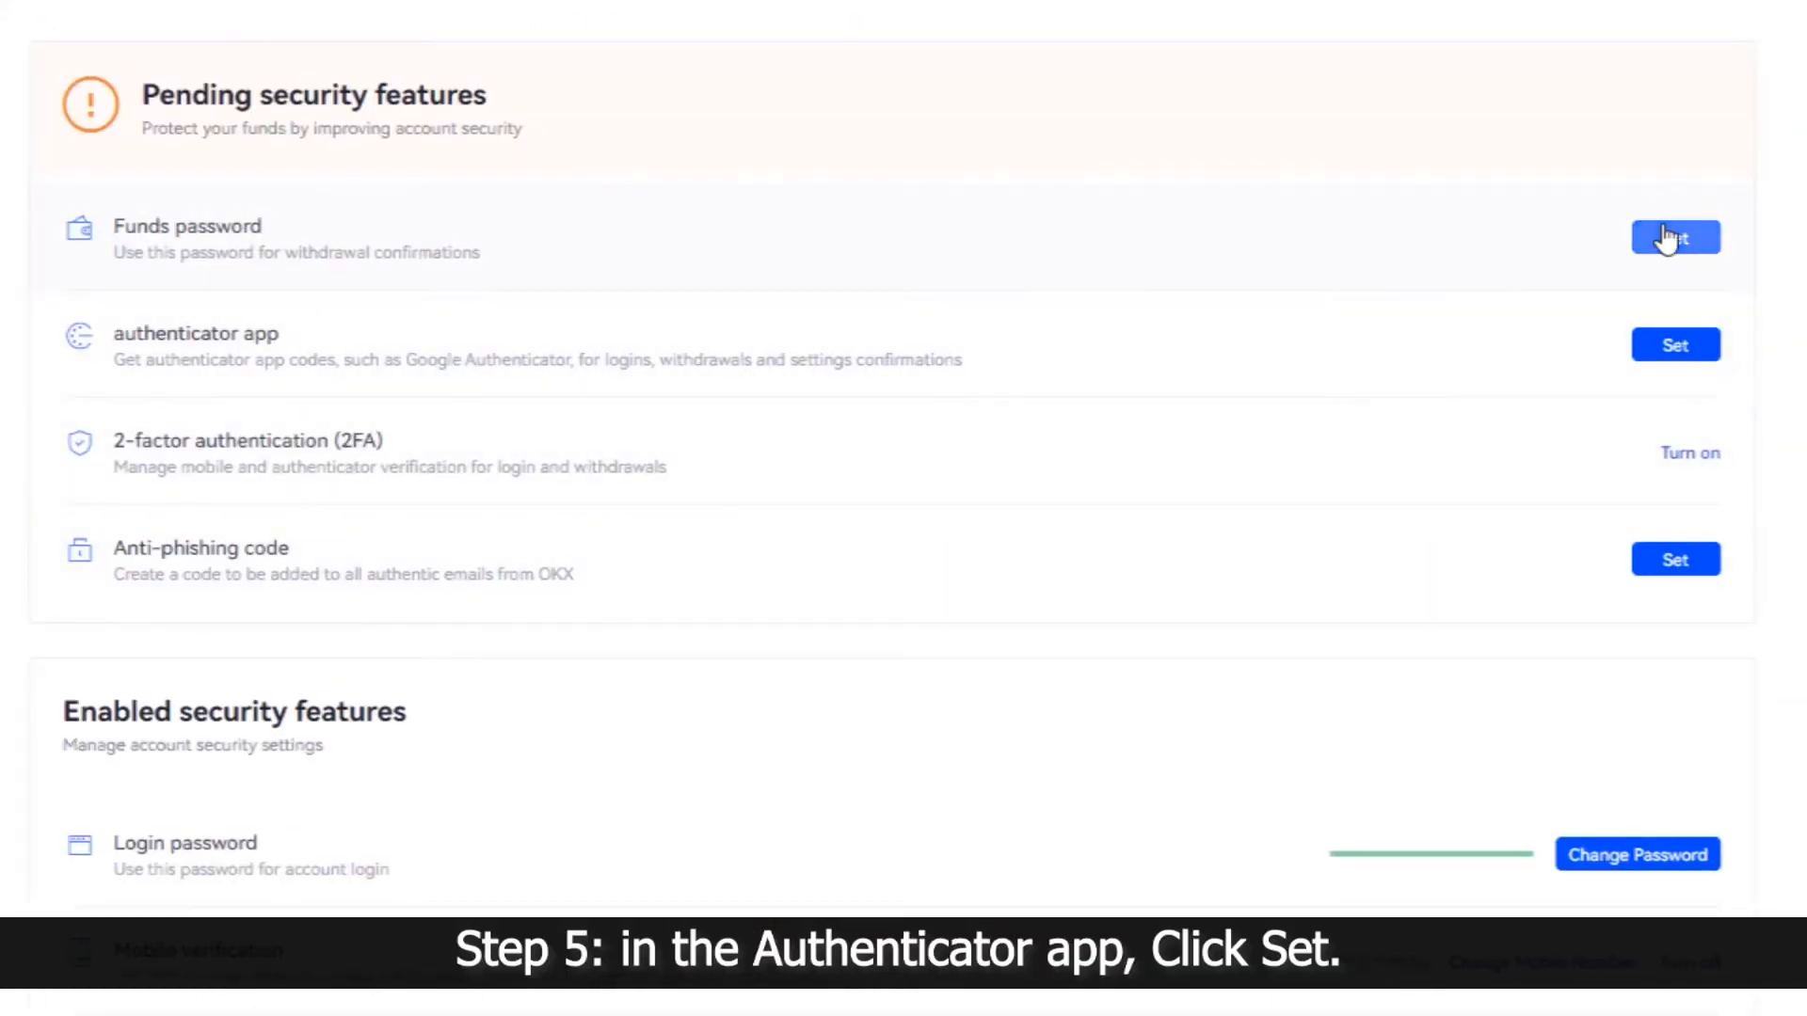
mouse_move(1675, 344)
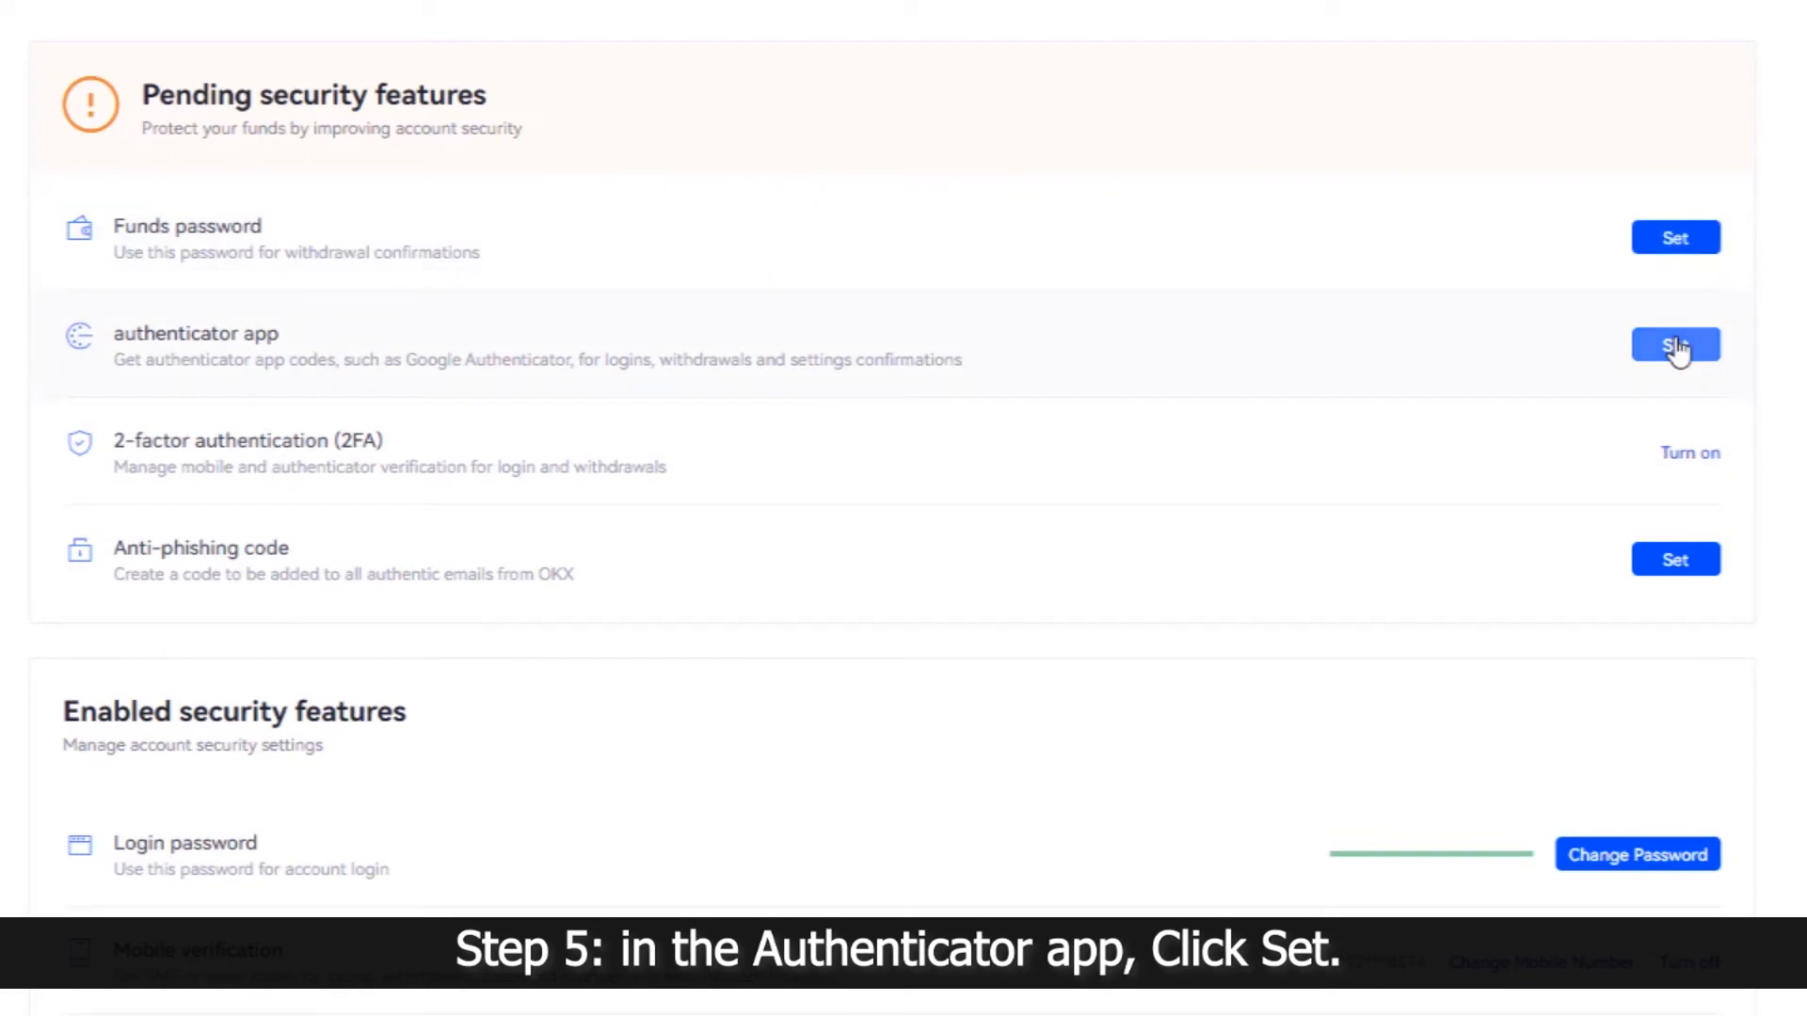
Step: Add and pin Chrome's Authenticator extension for the authenticator-linking page
click(1675, 345)
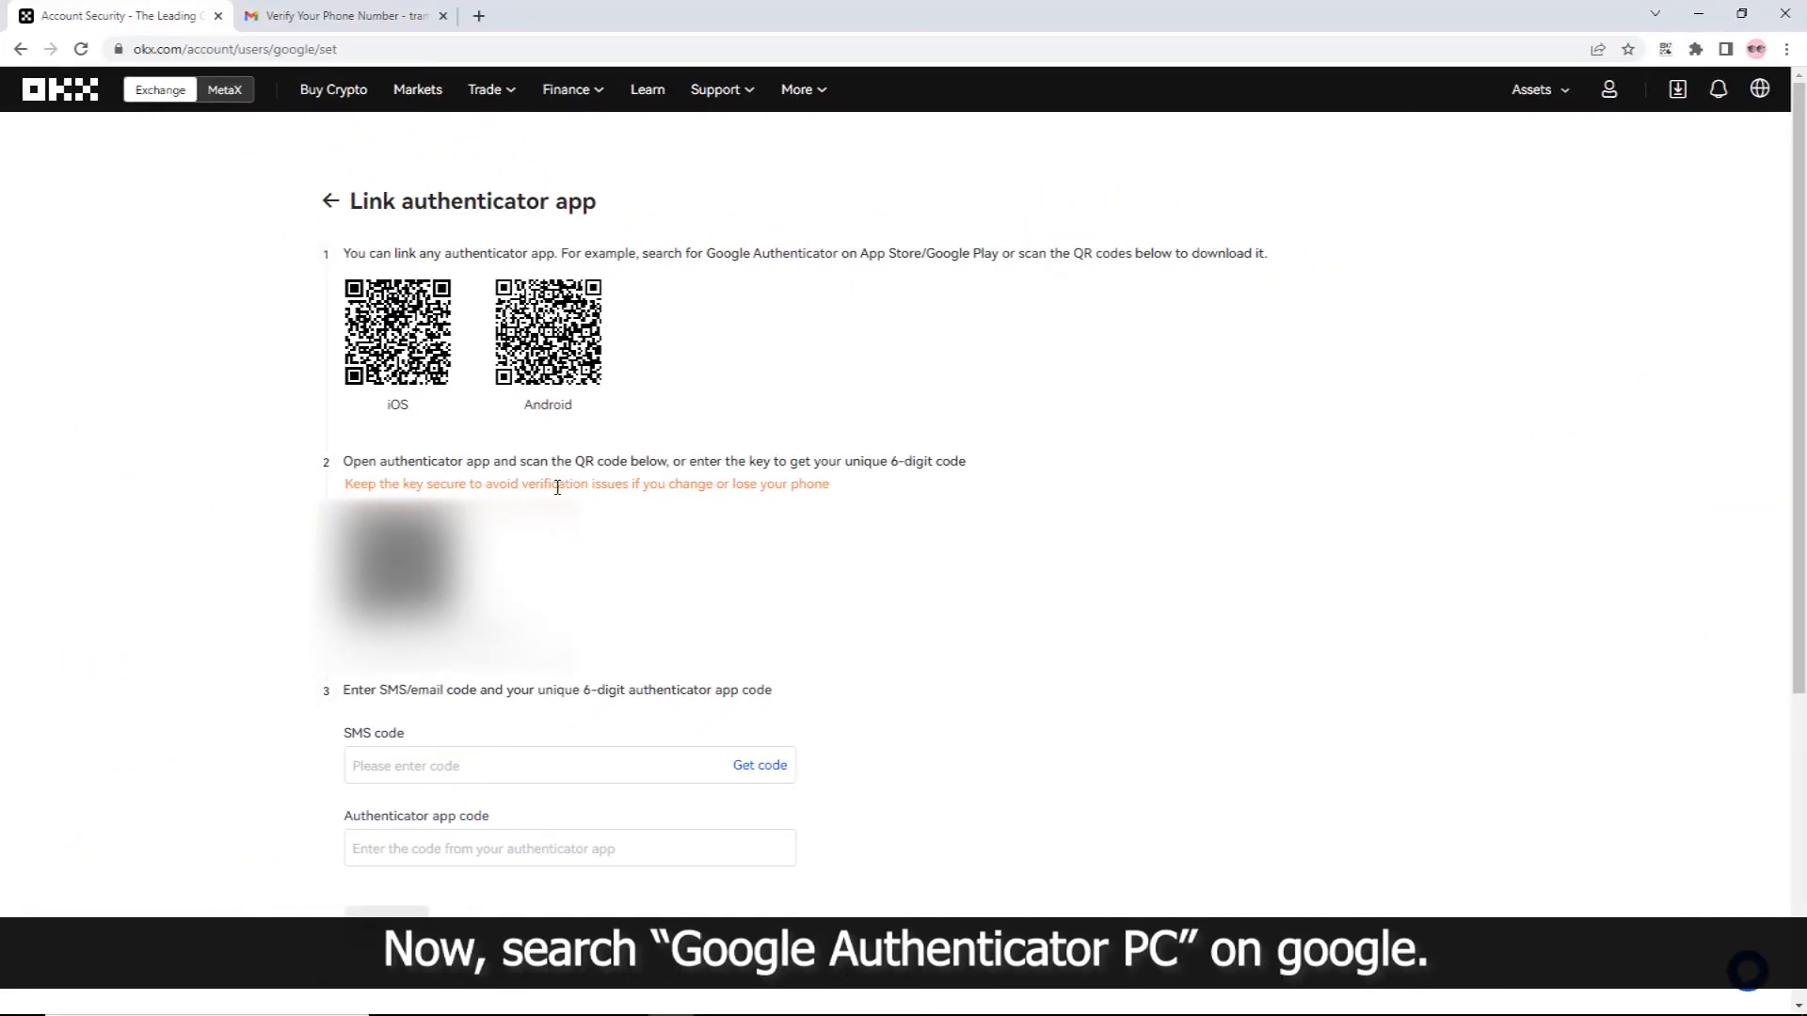
text(google authenticator pc)
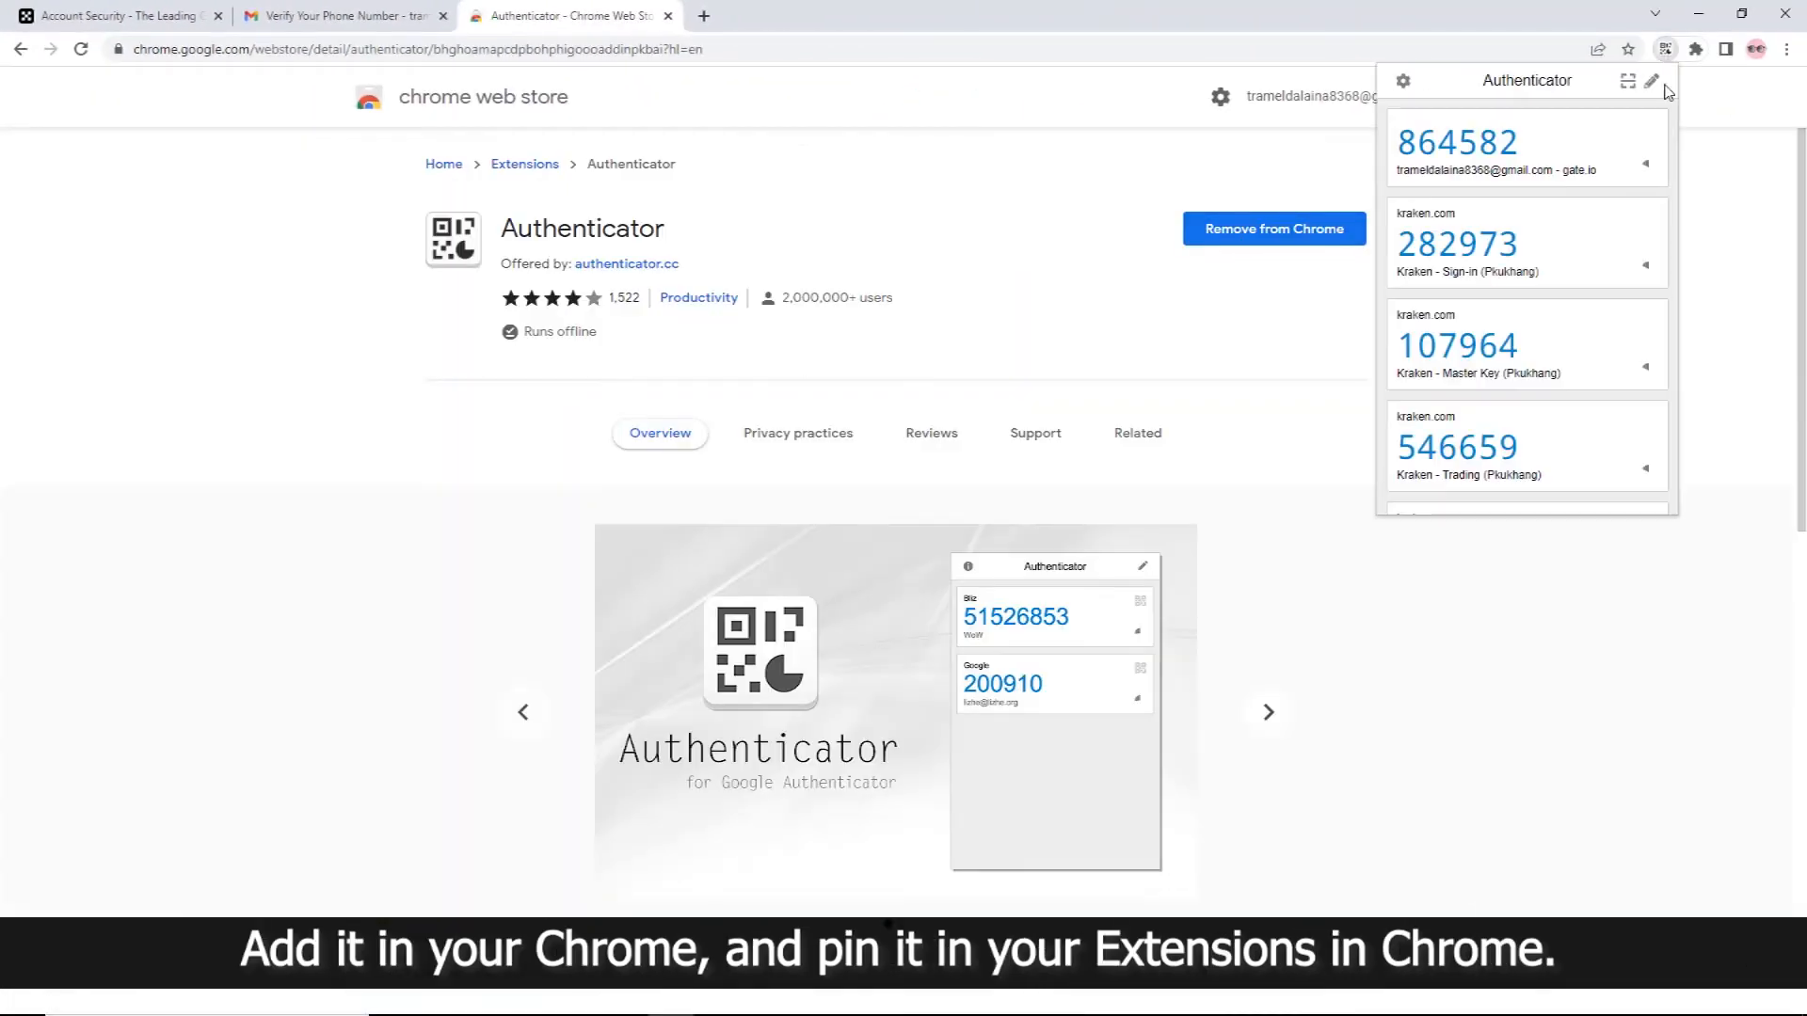
click(1694, 48)
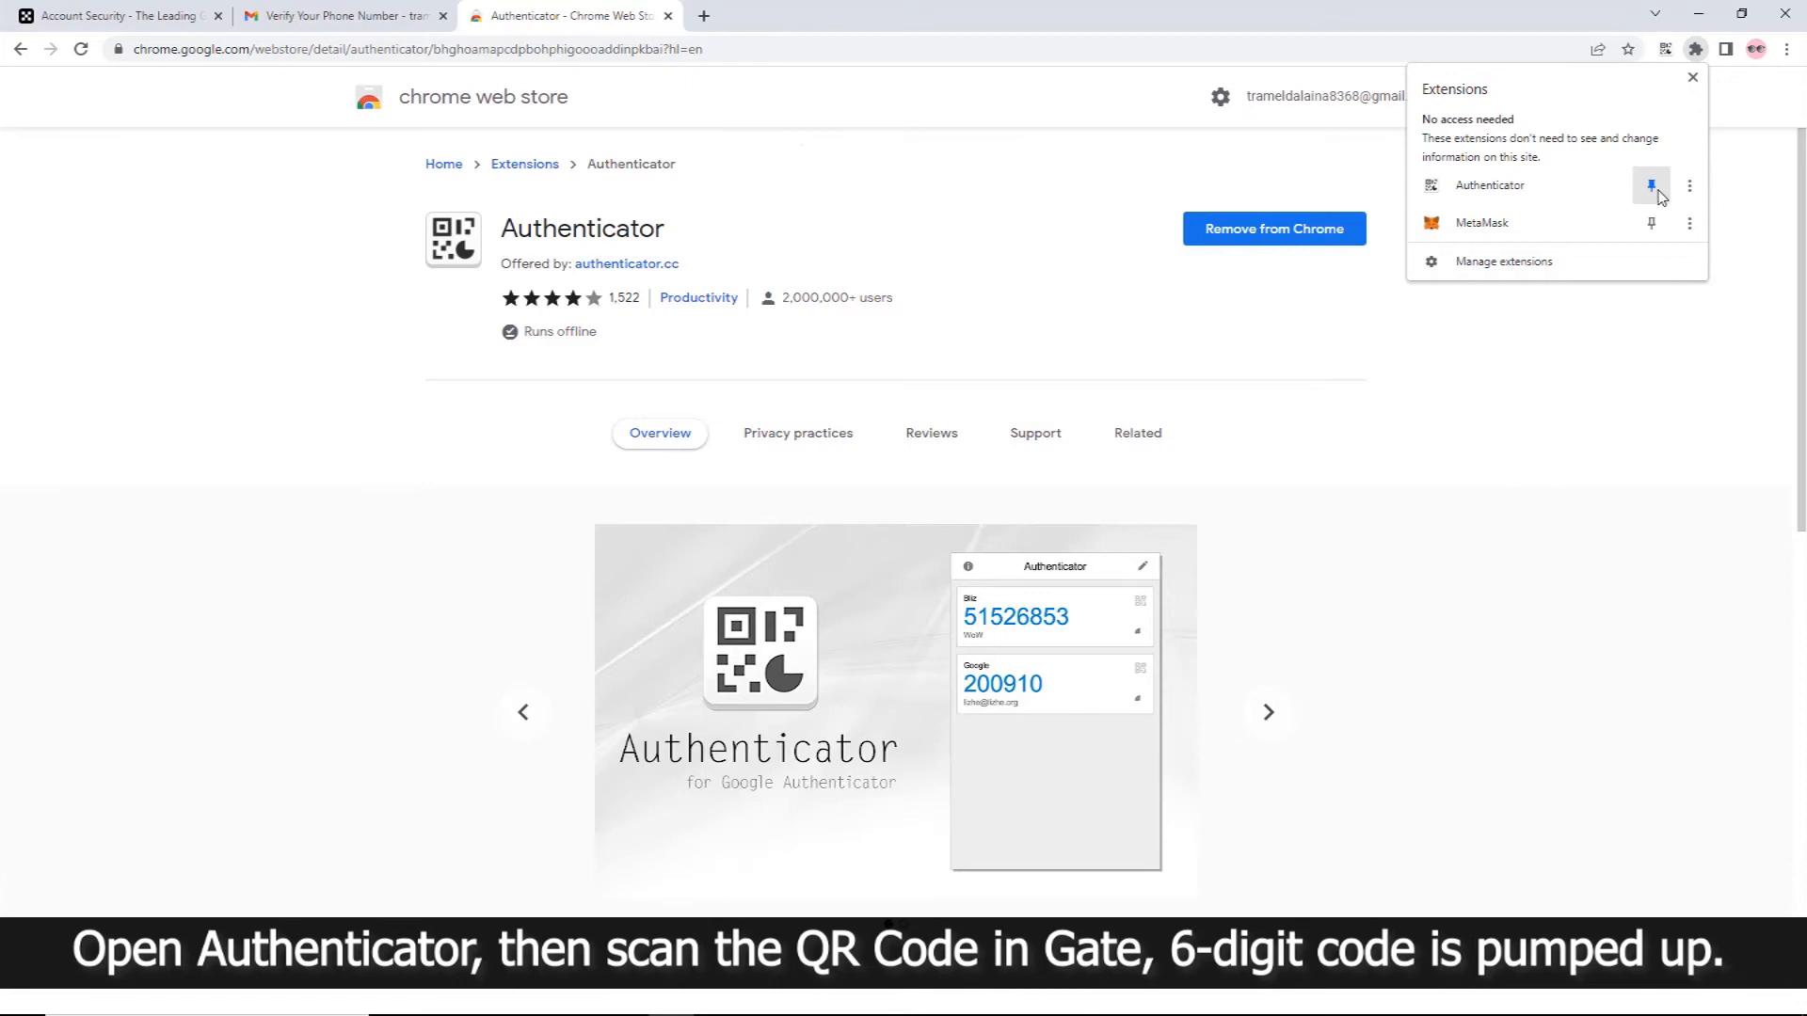
click(114, 15)
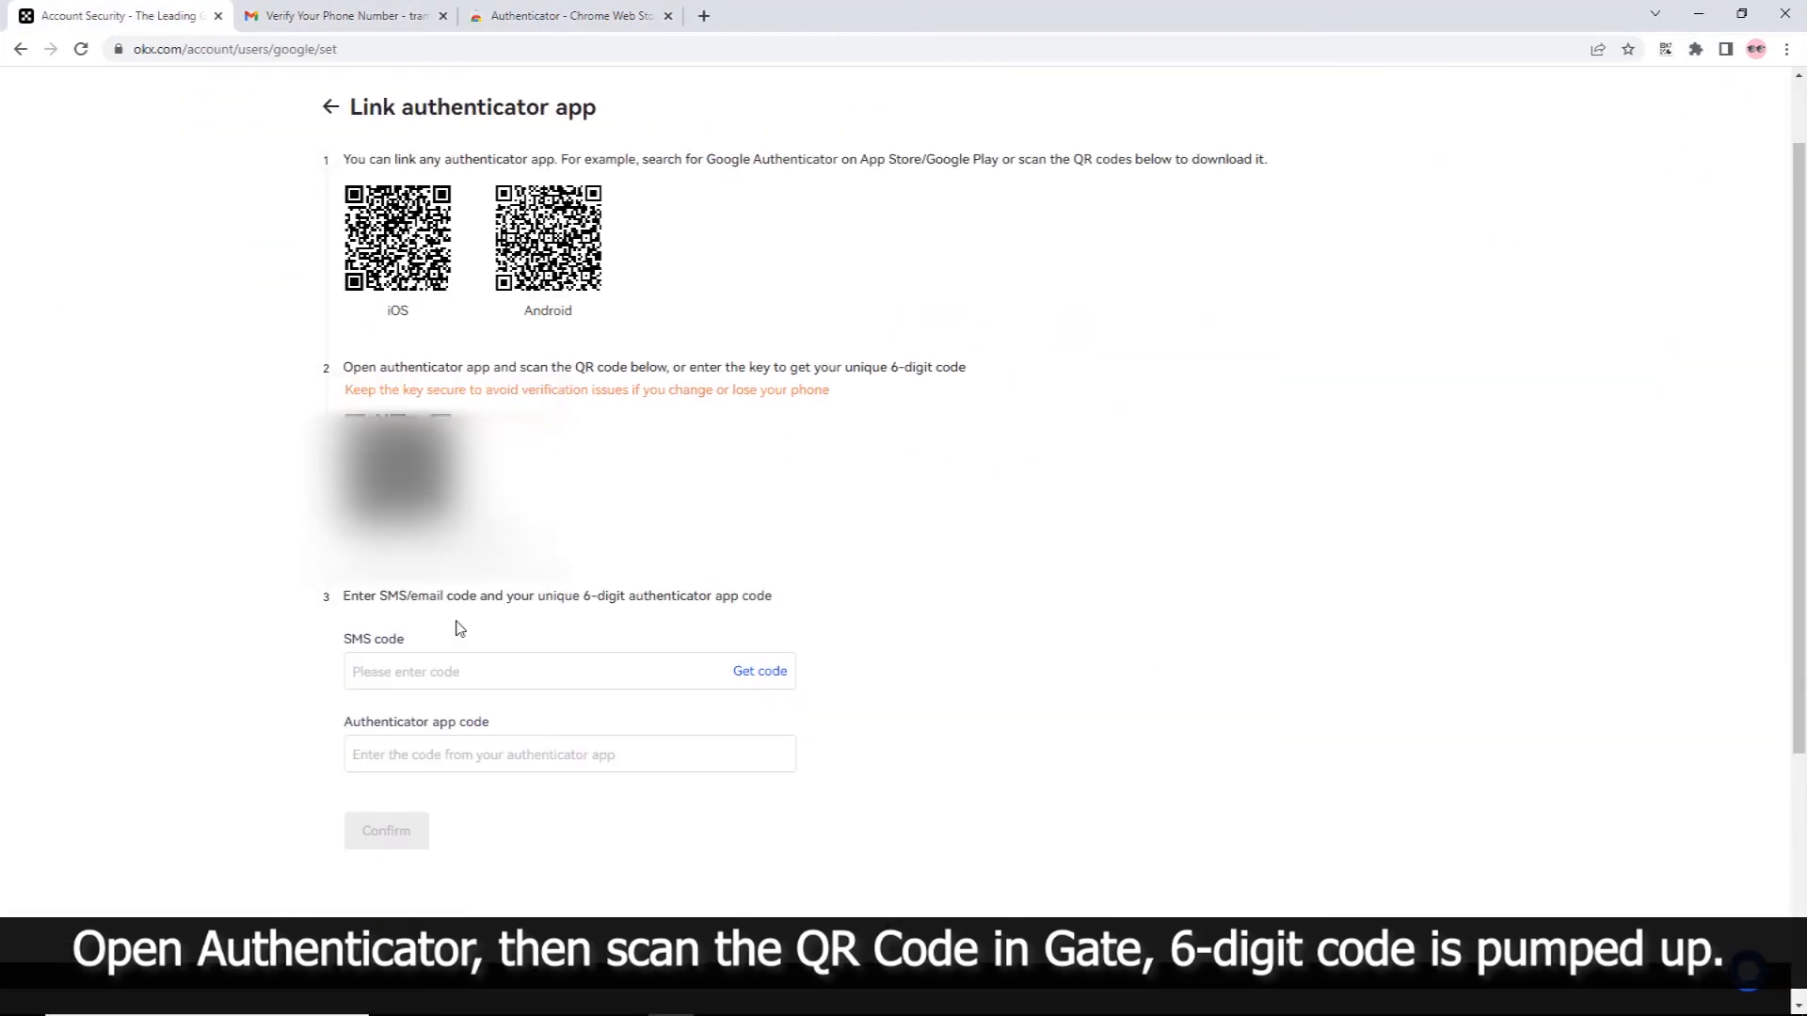
click(1694, 48)
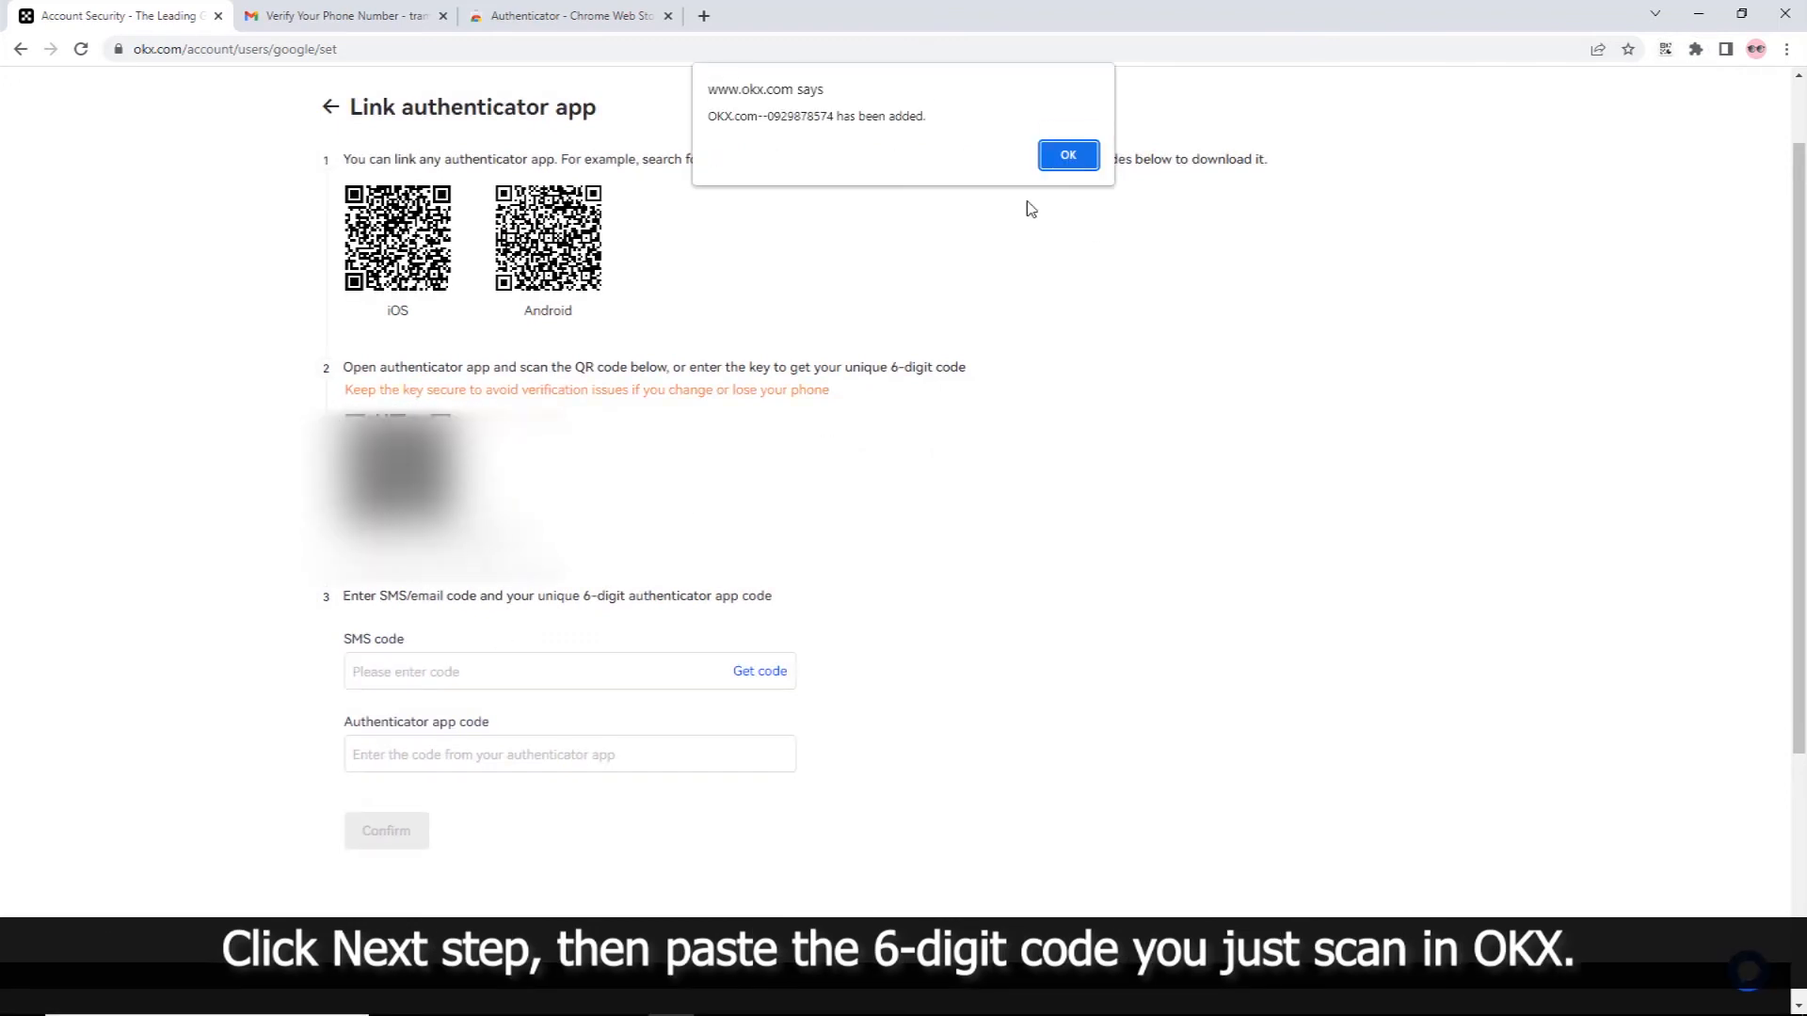
click(1064, 154)
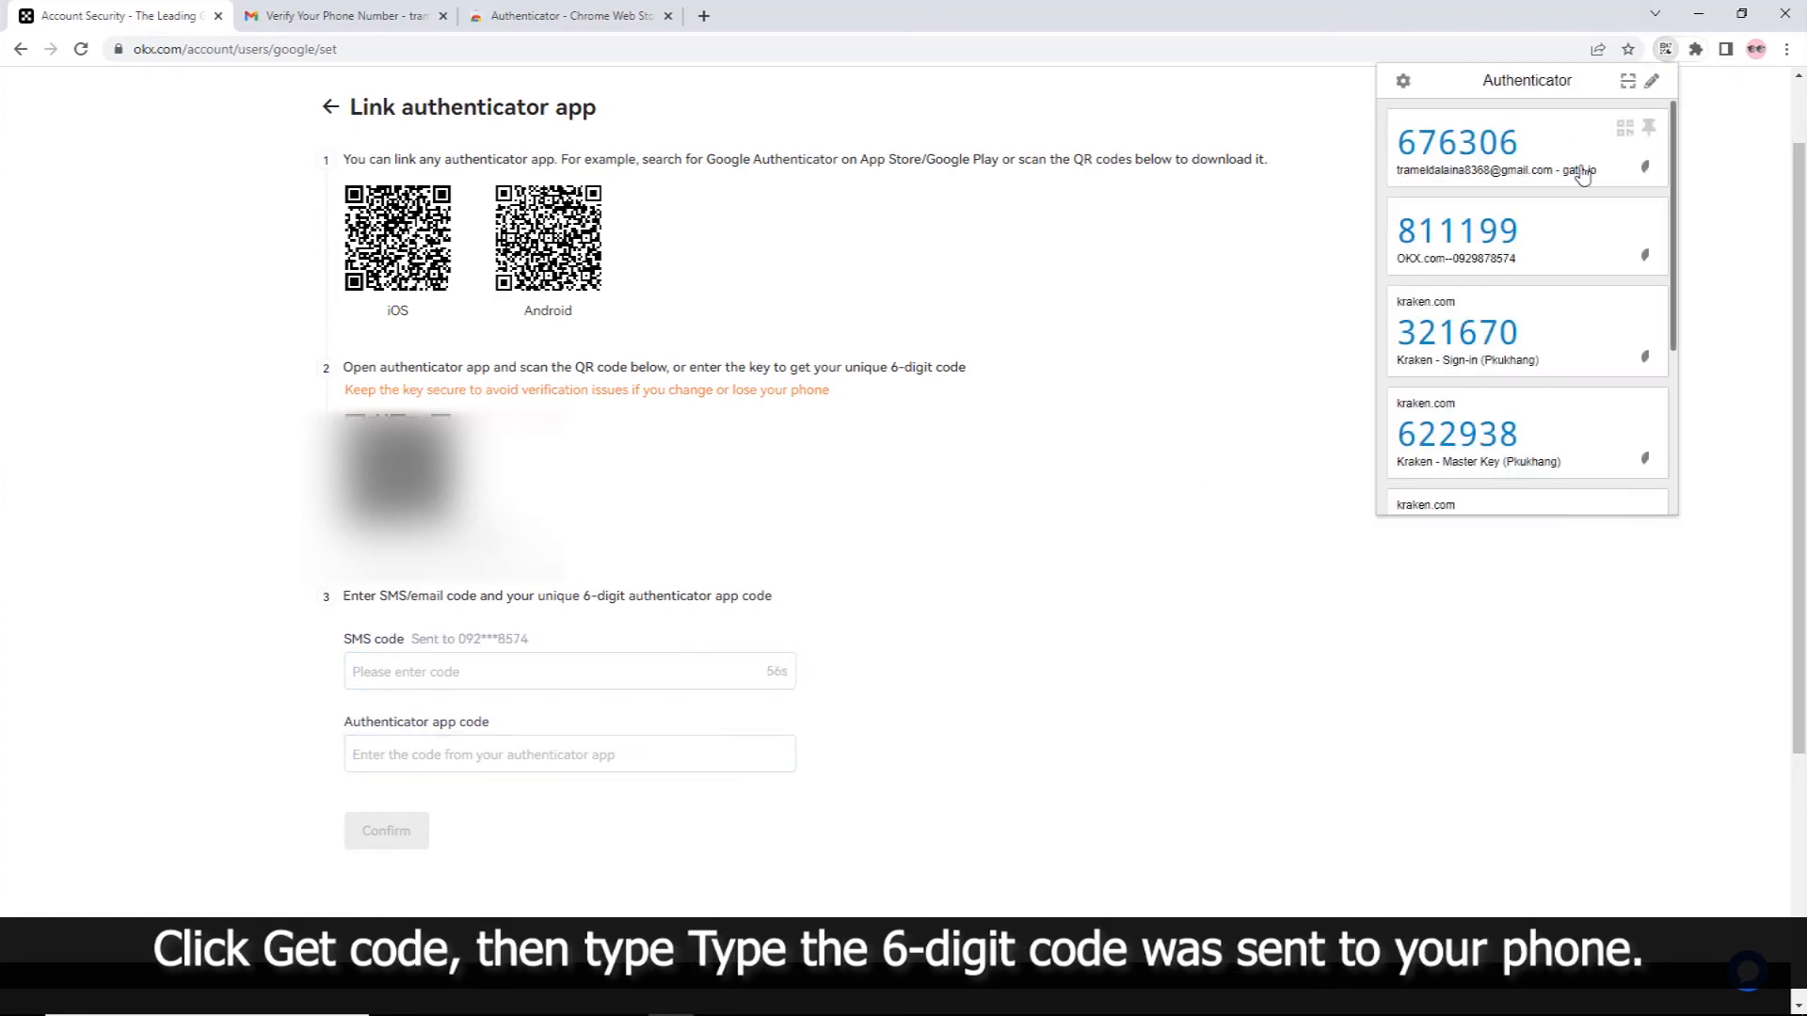
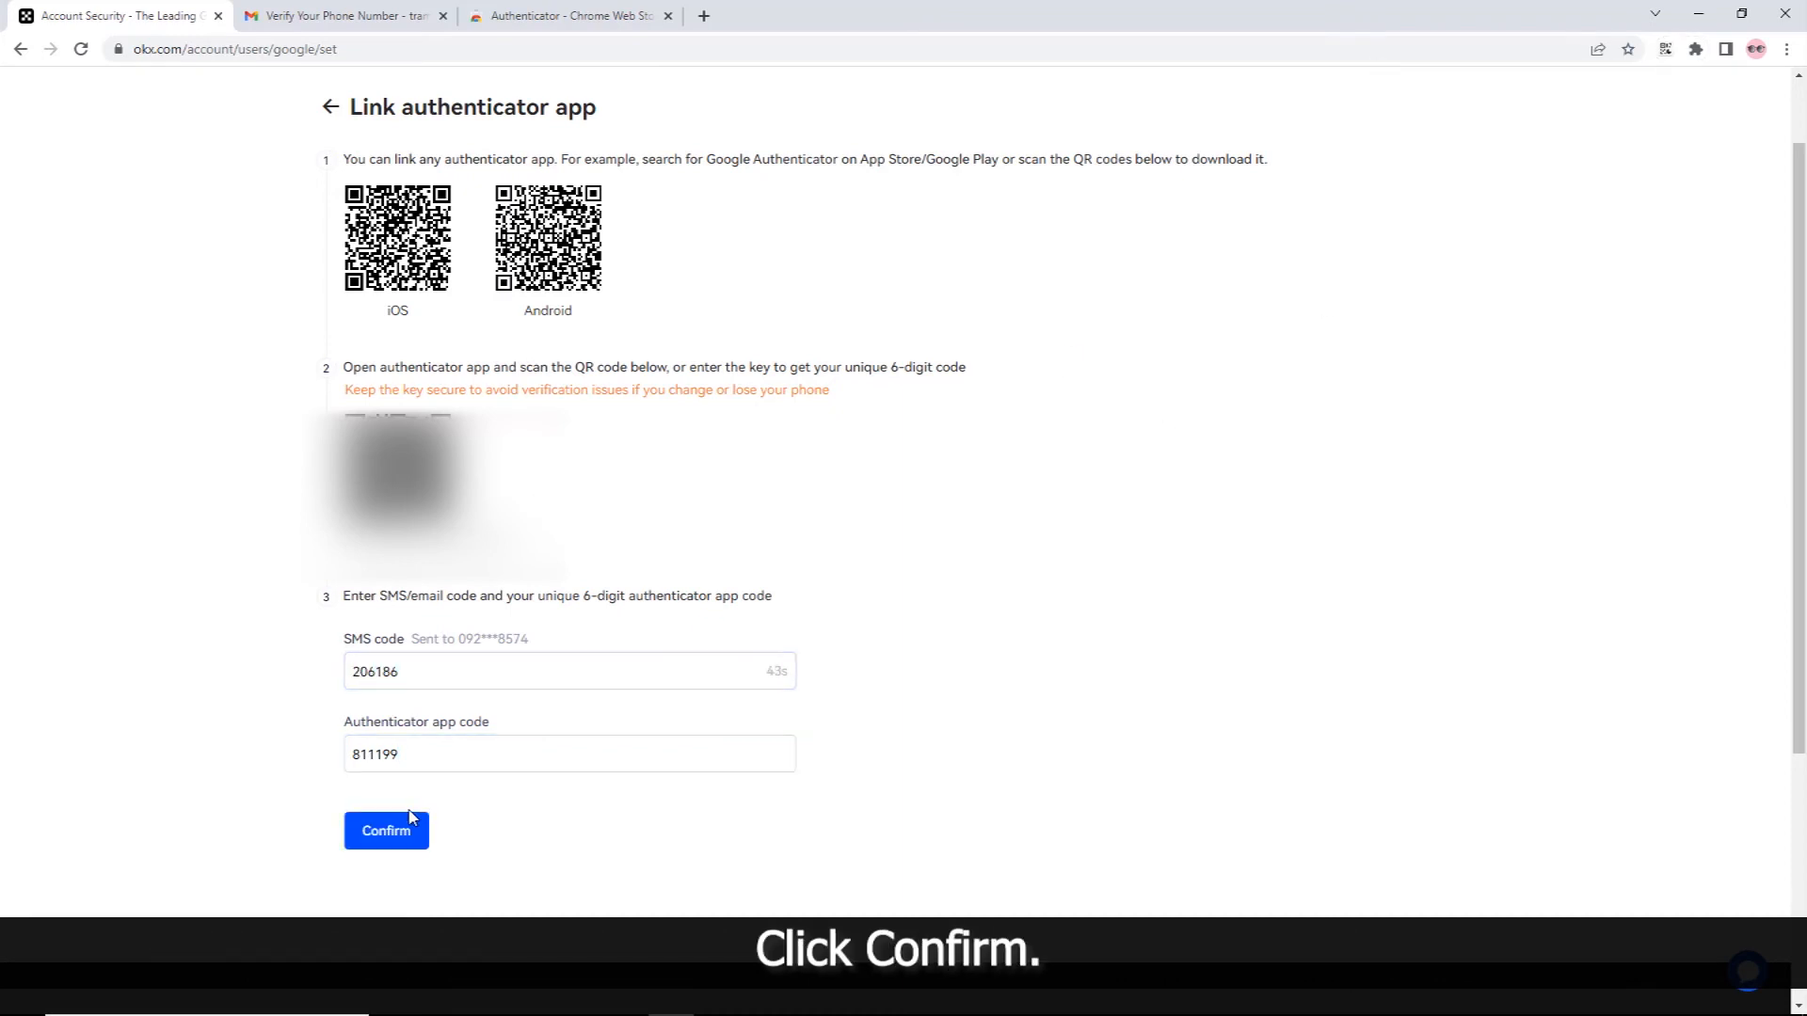
click(386, 831)
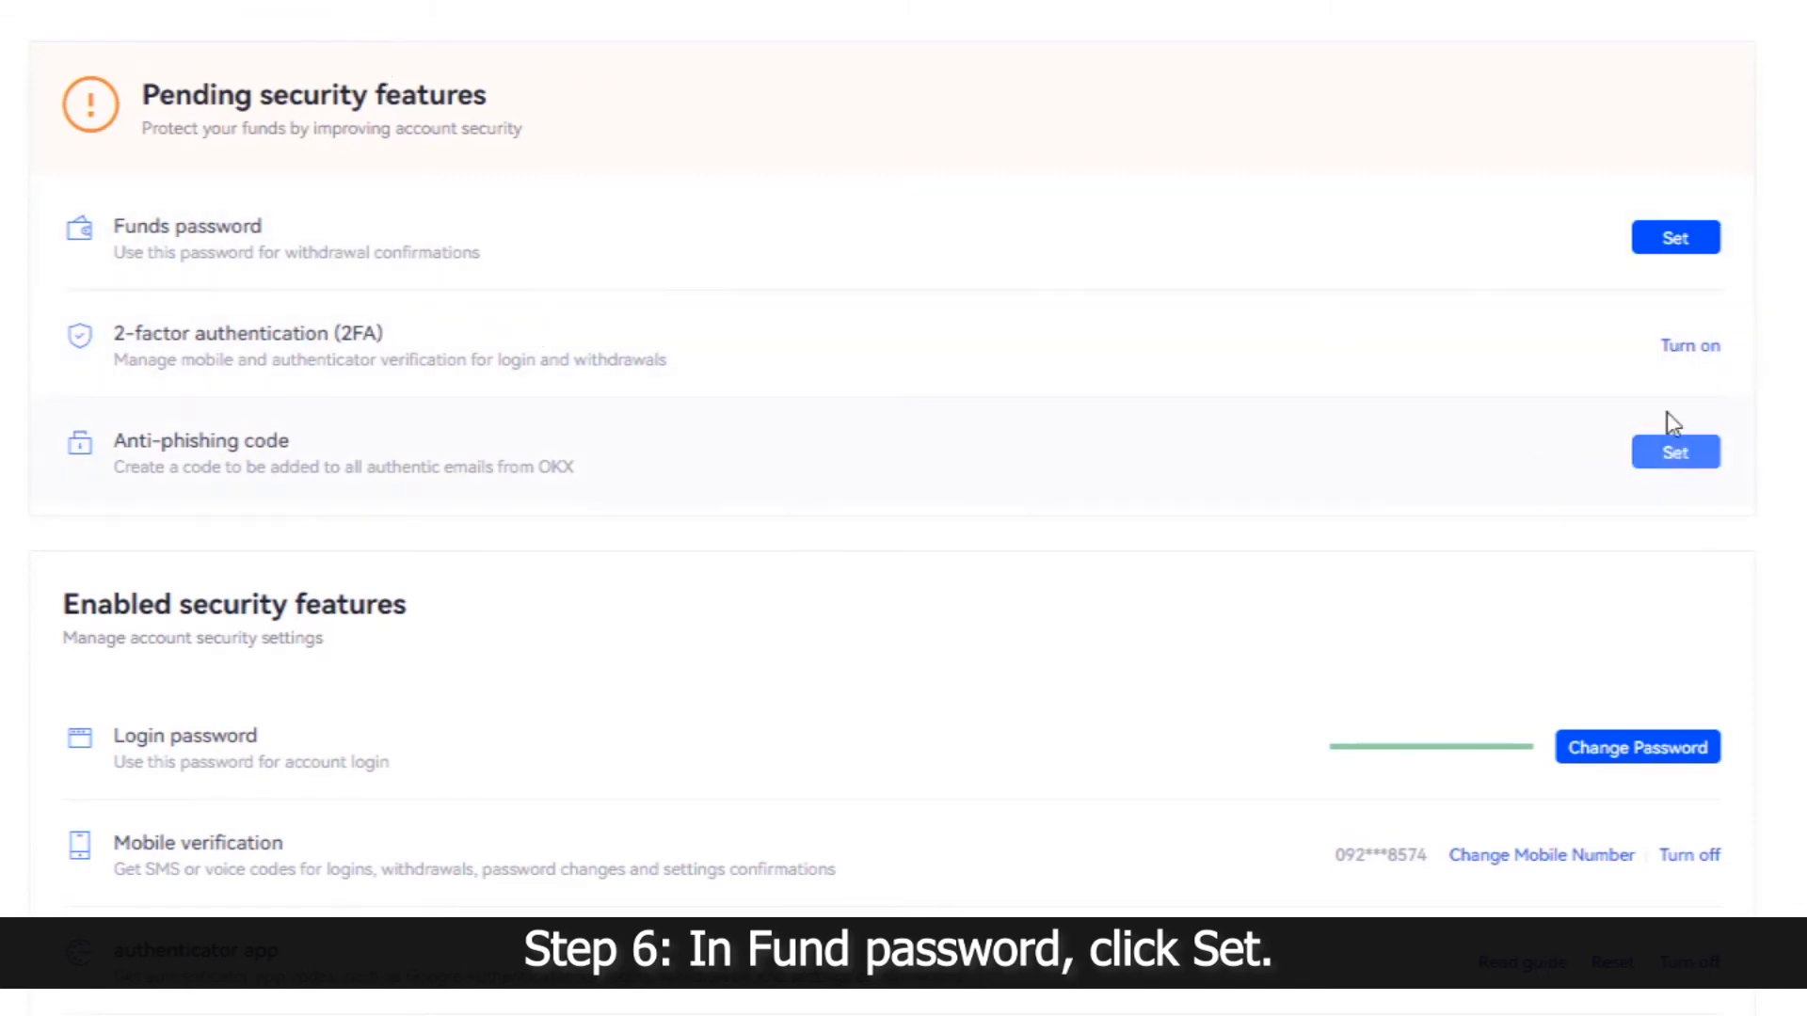
Step: Enter and confirm a funds password with the authenticator code
click(1674, 237)
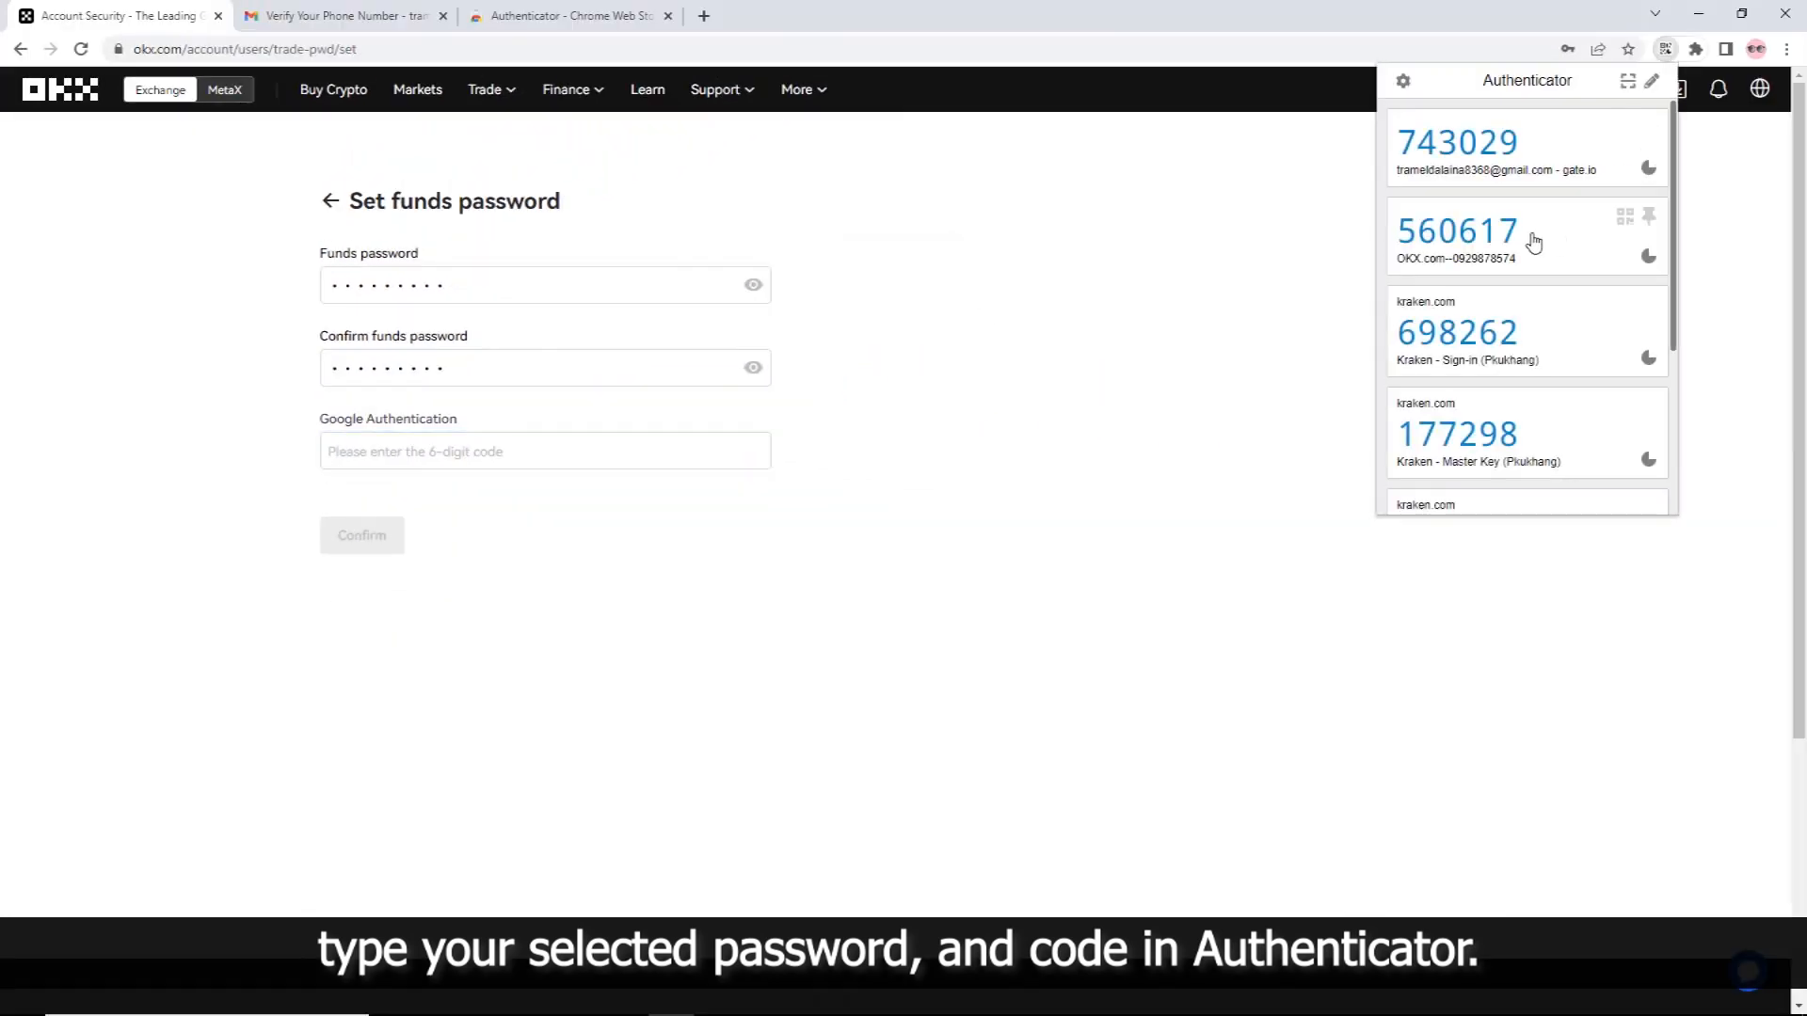
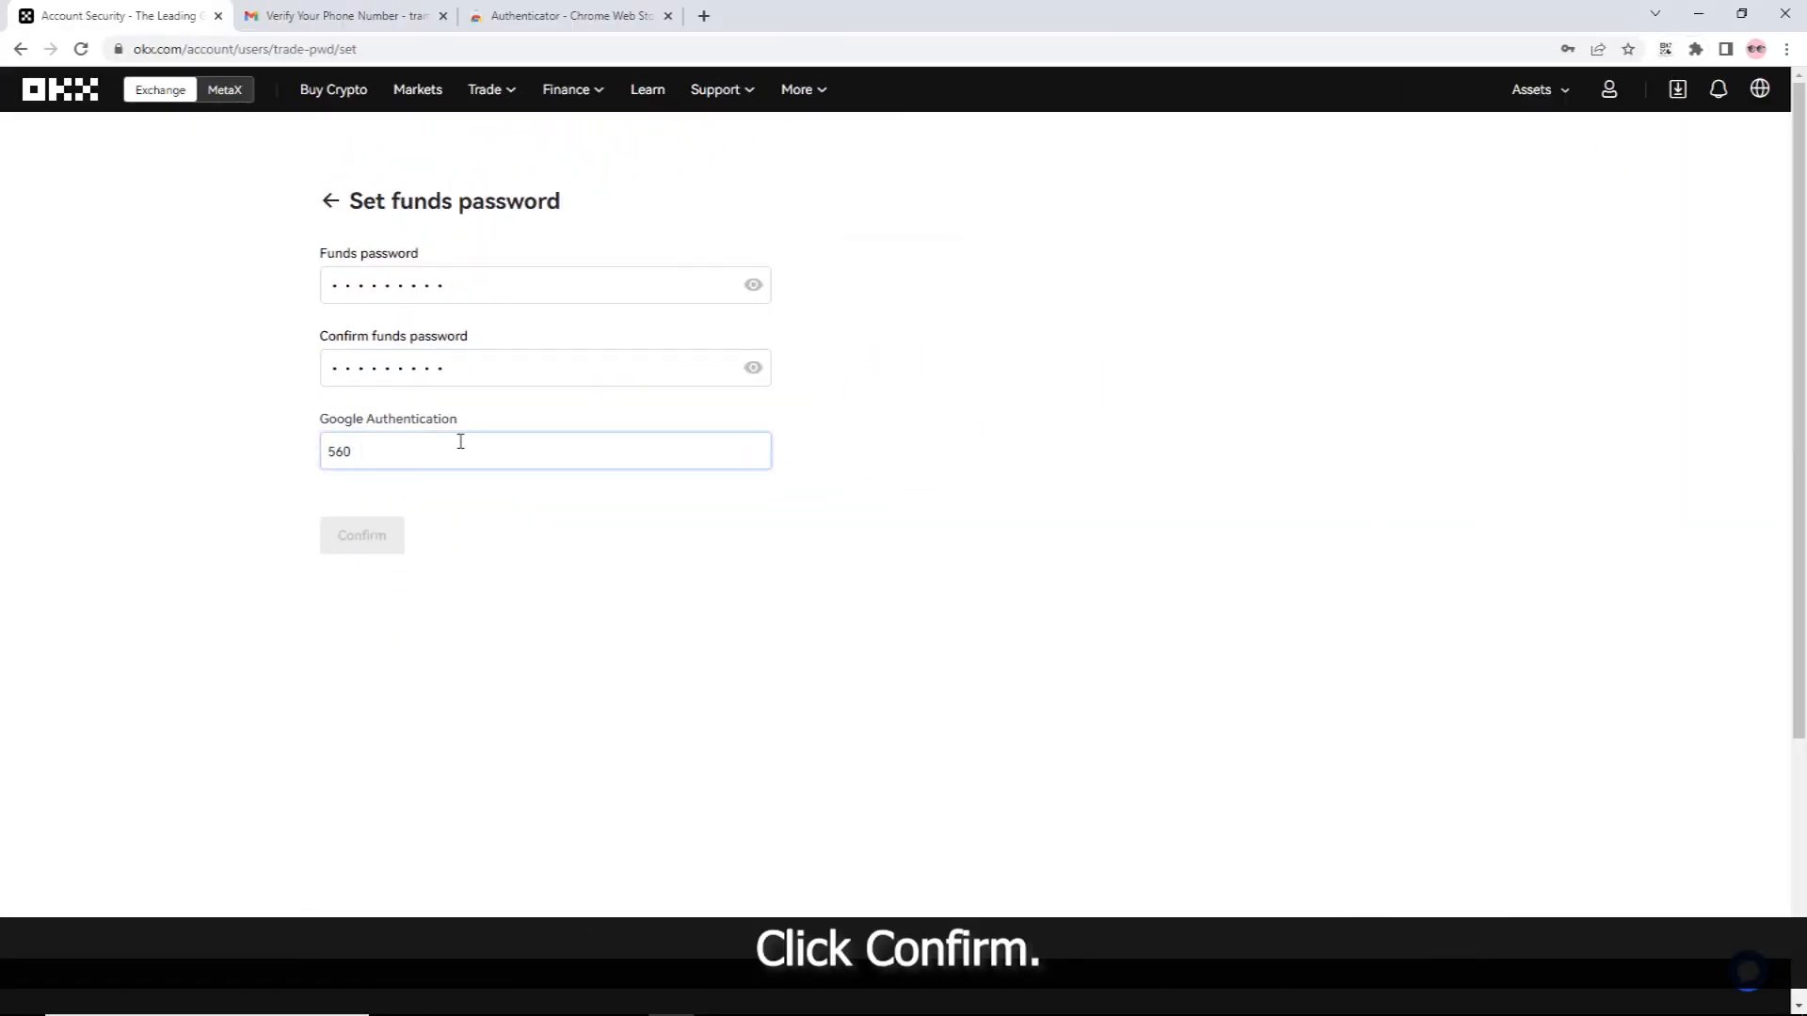
click(360, 534)
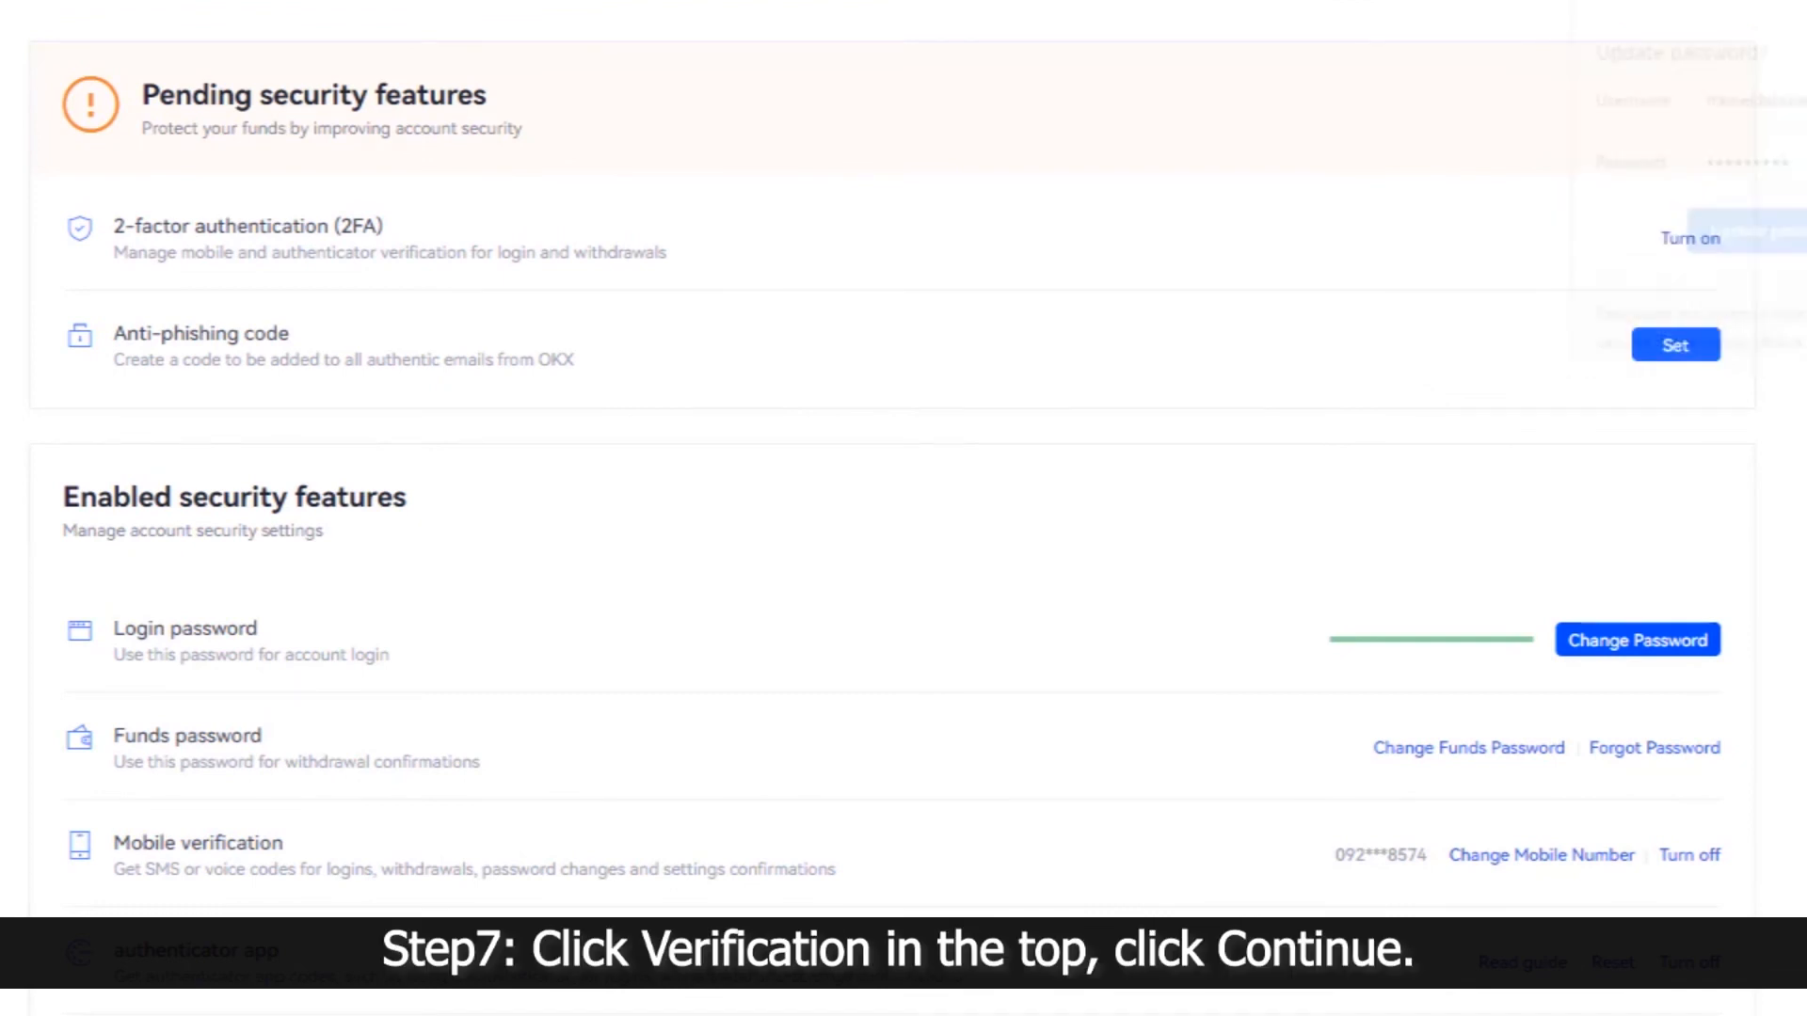
Step: Submit individual verification with a Peoples Identity Card (CMND) and continue to Lv2
click(337, 92)
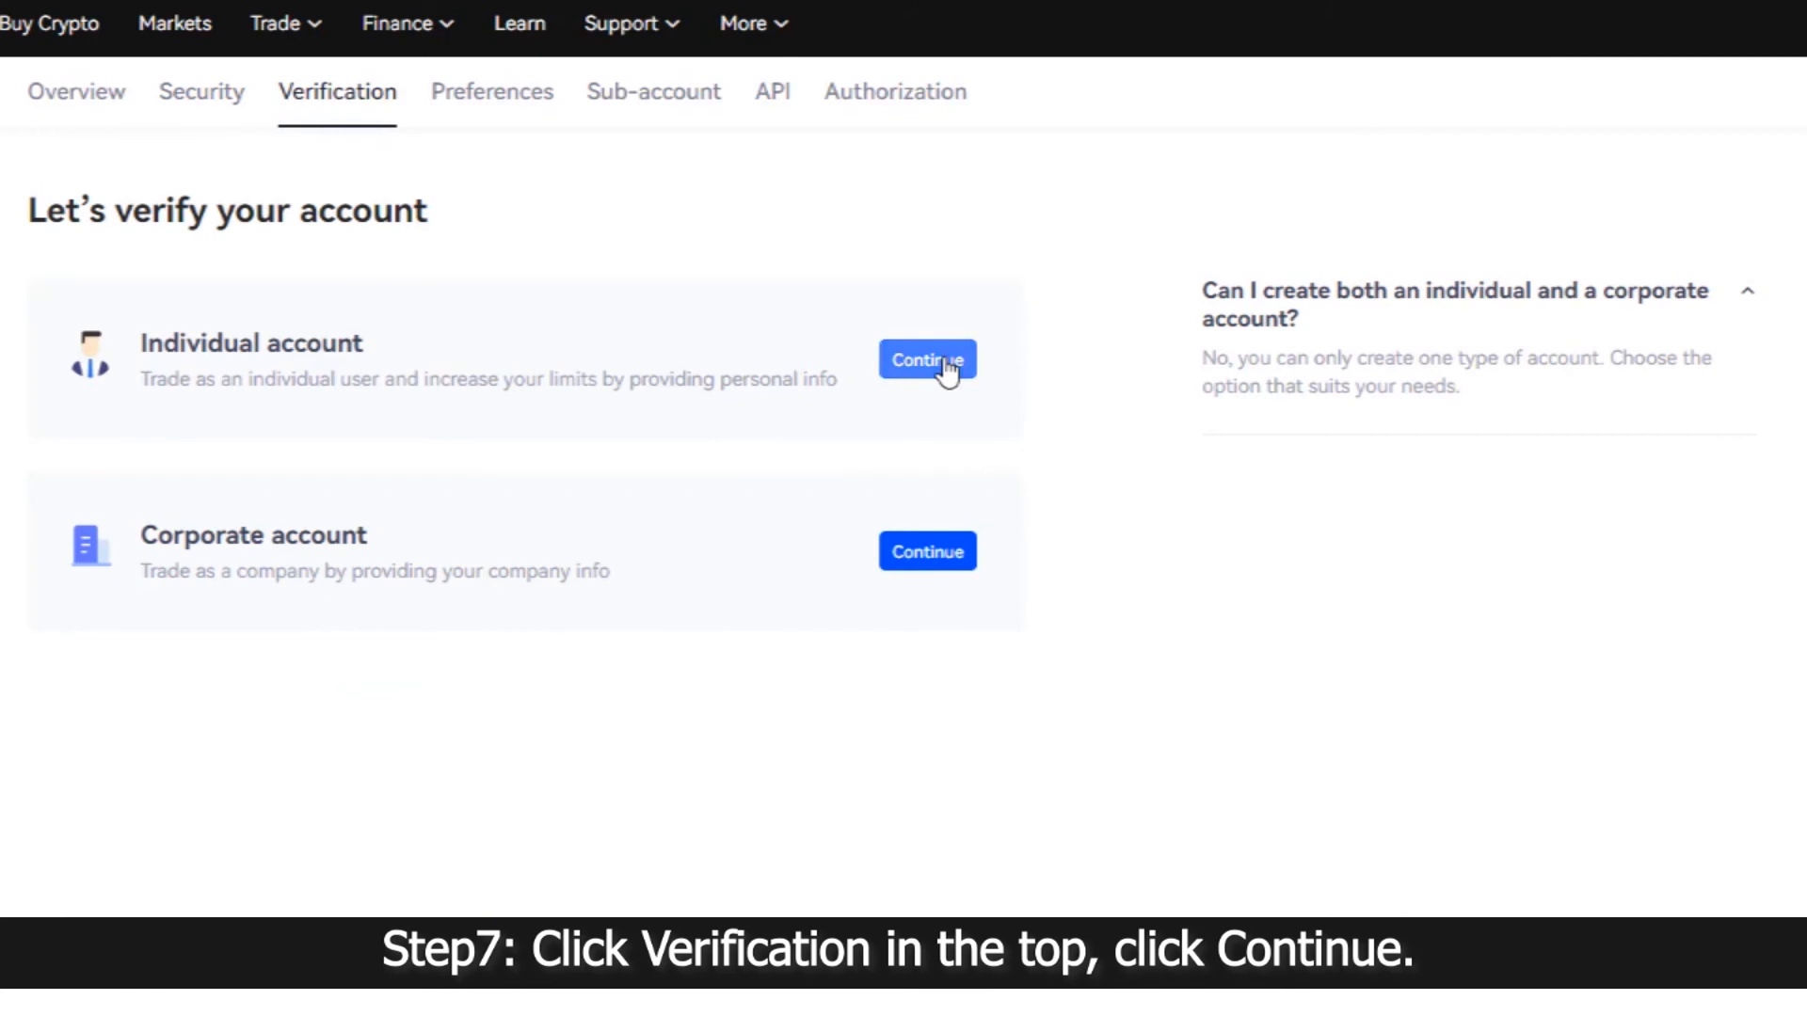
click(928, 360)
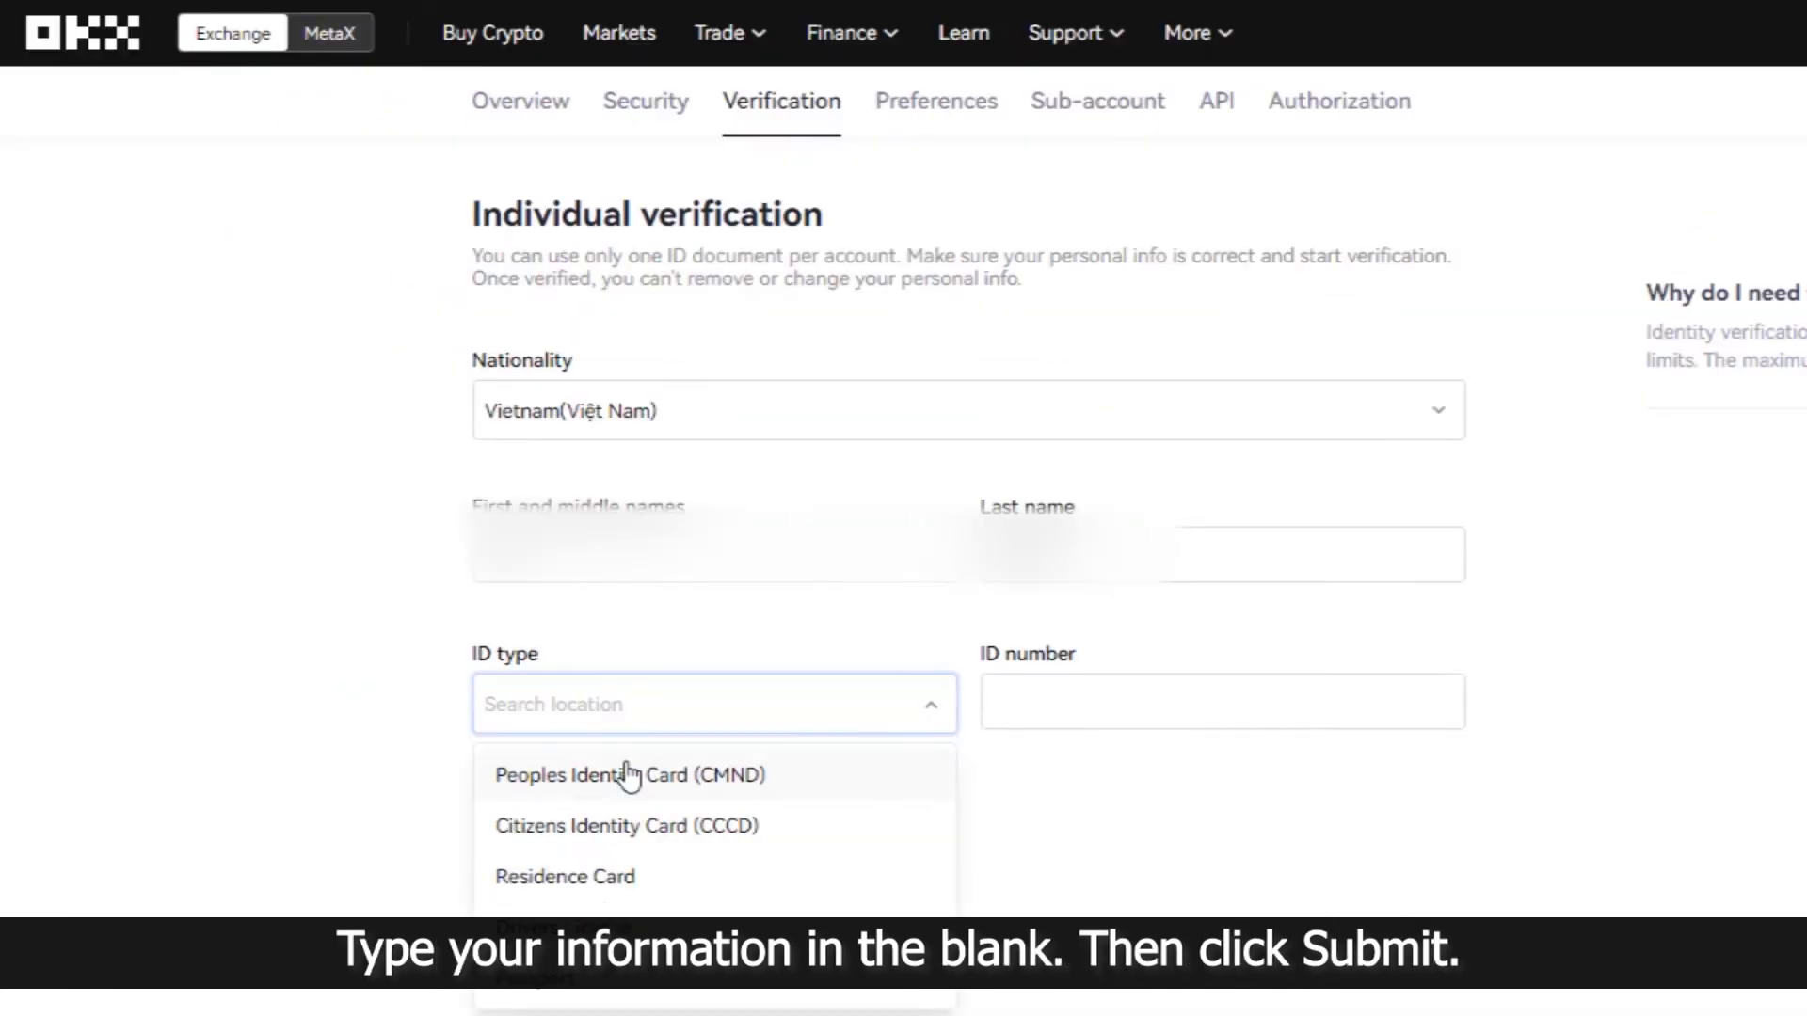
click(631, 774)
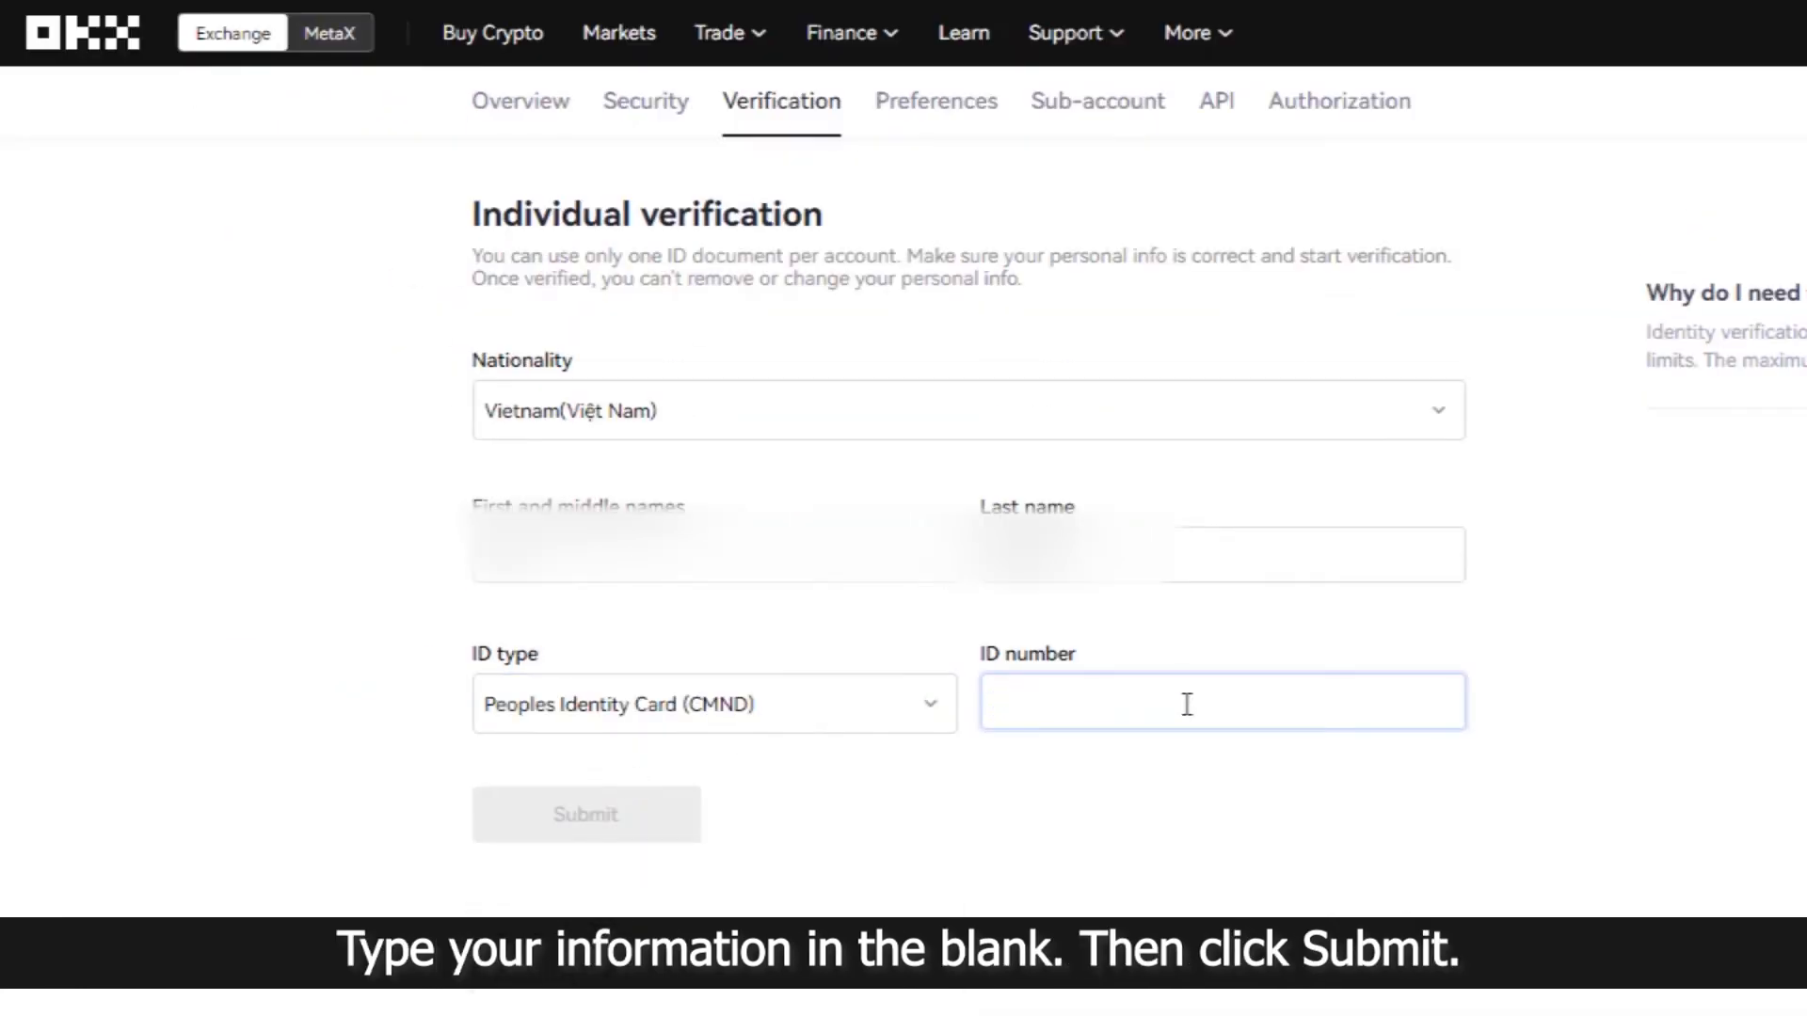
click(586, 813)
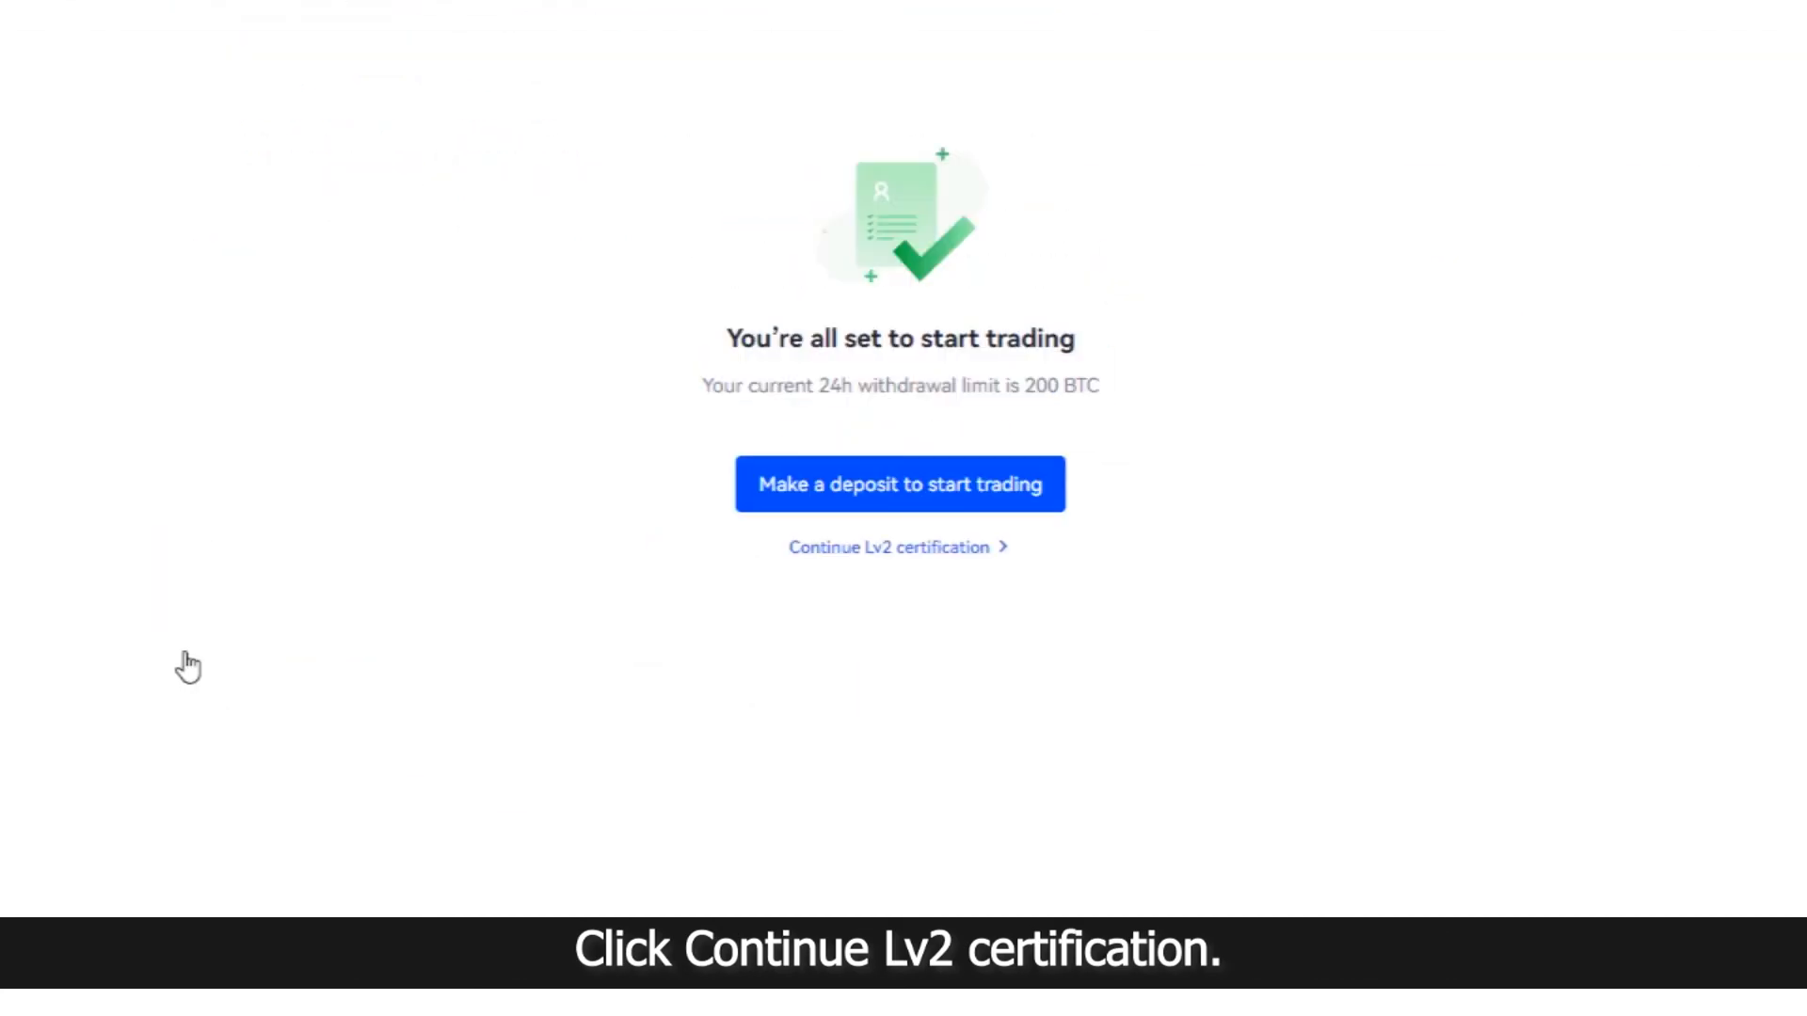
click(898, 545)
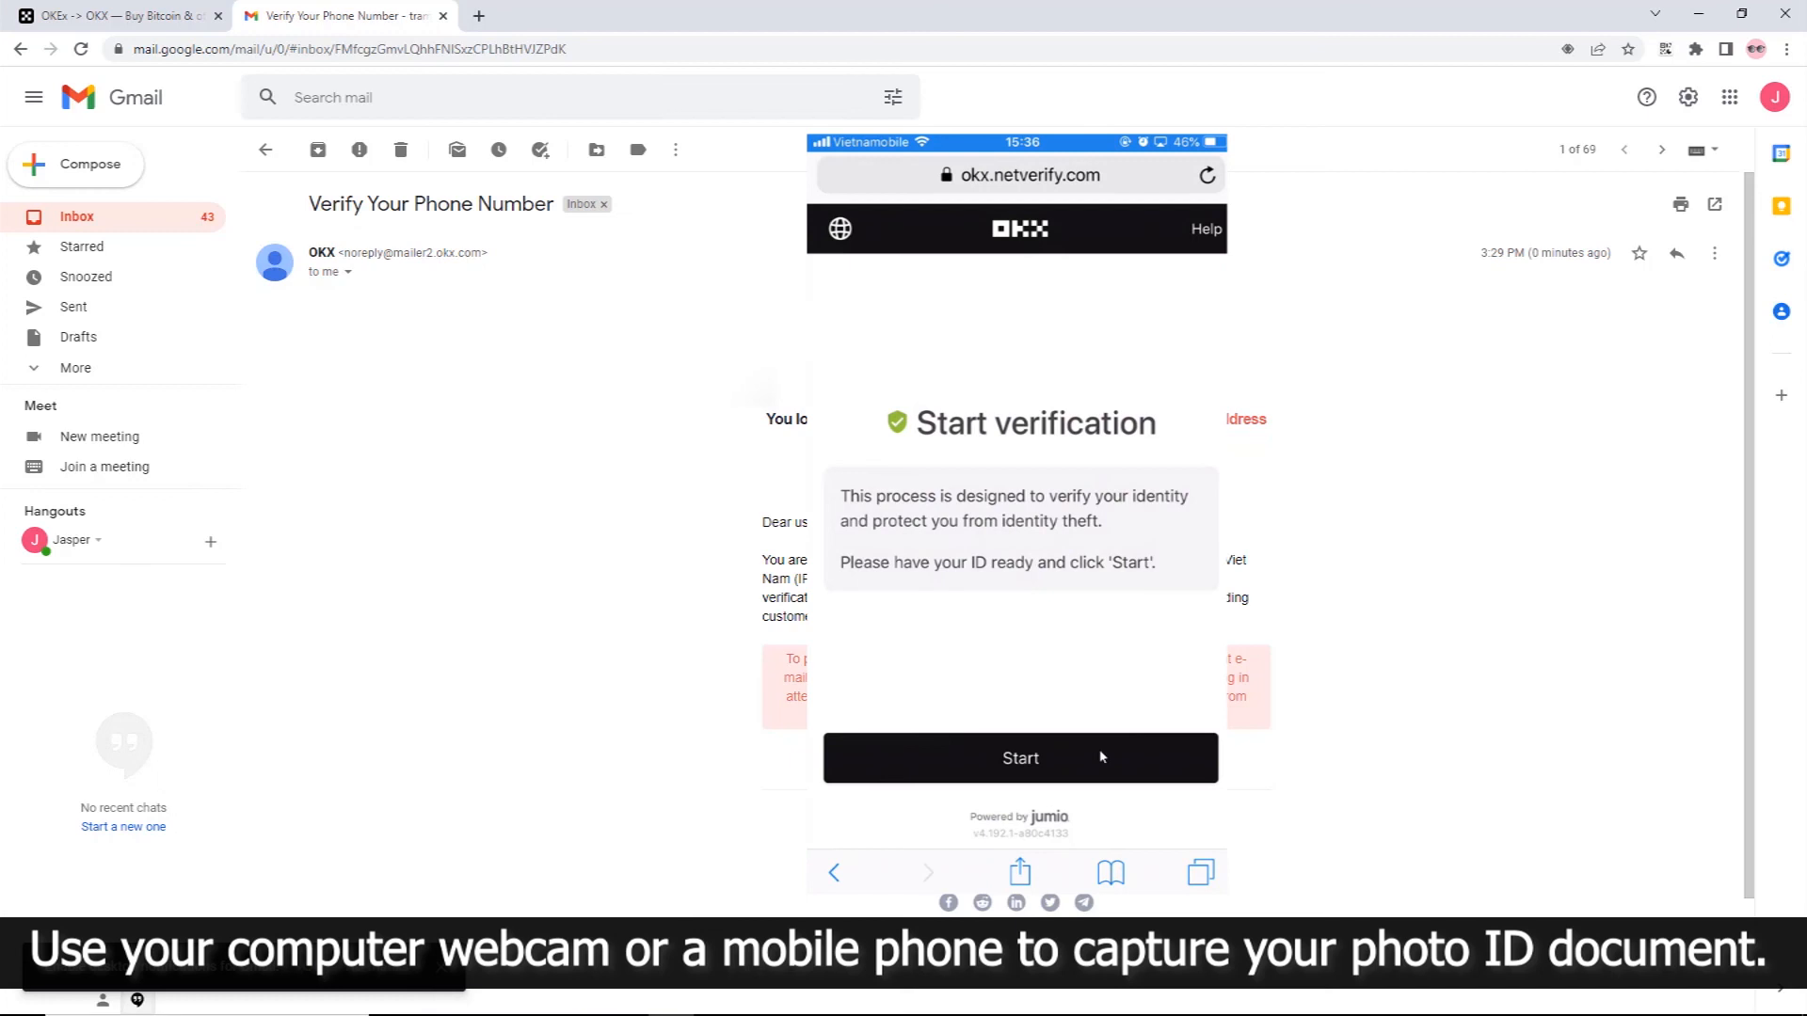
Step: Capture the photo ID and selfie, then go back to security settings
click(1018, 756)
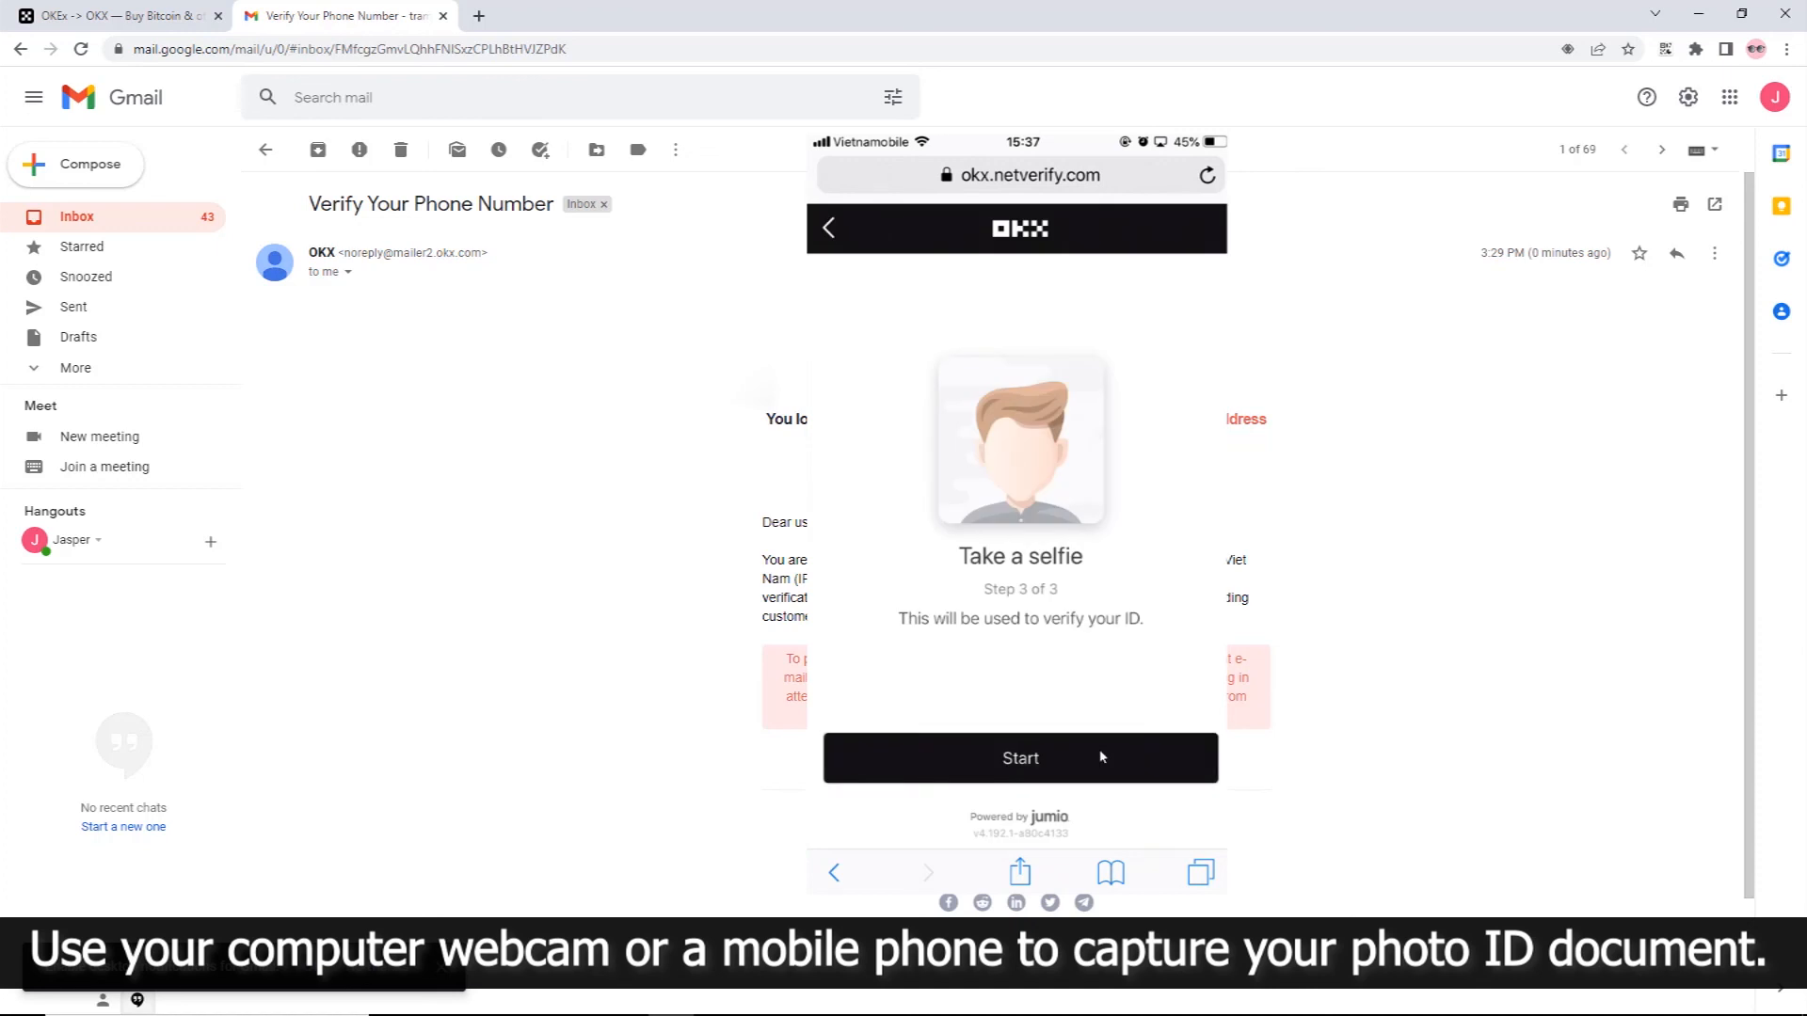
click(1019, 756)
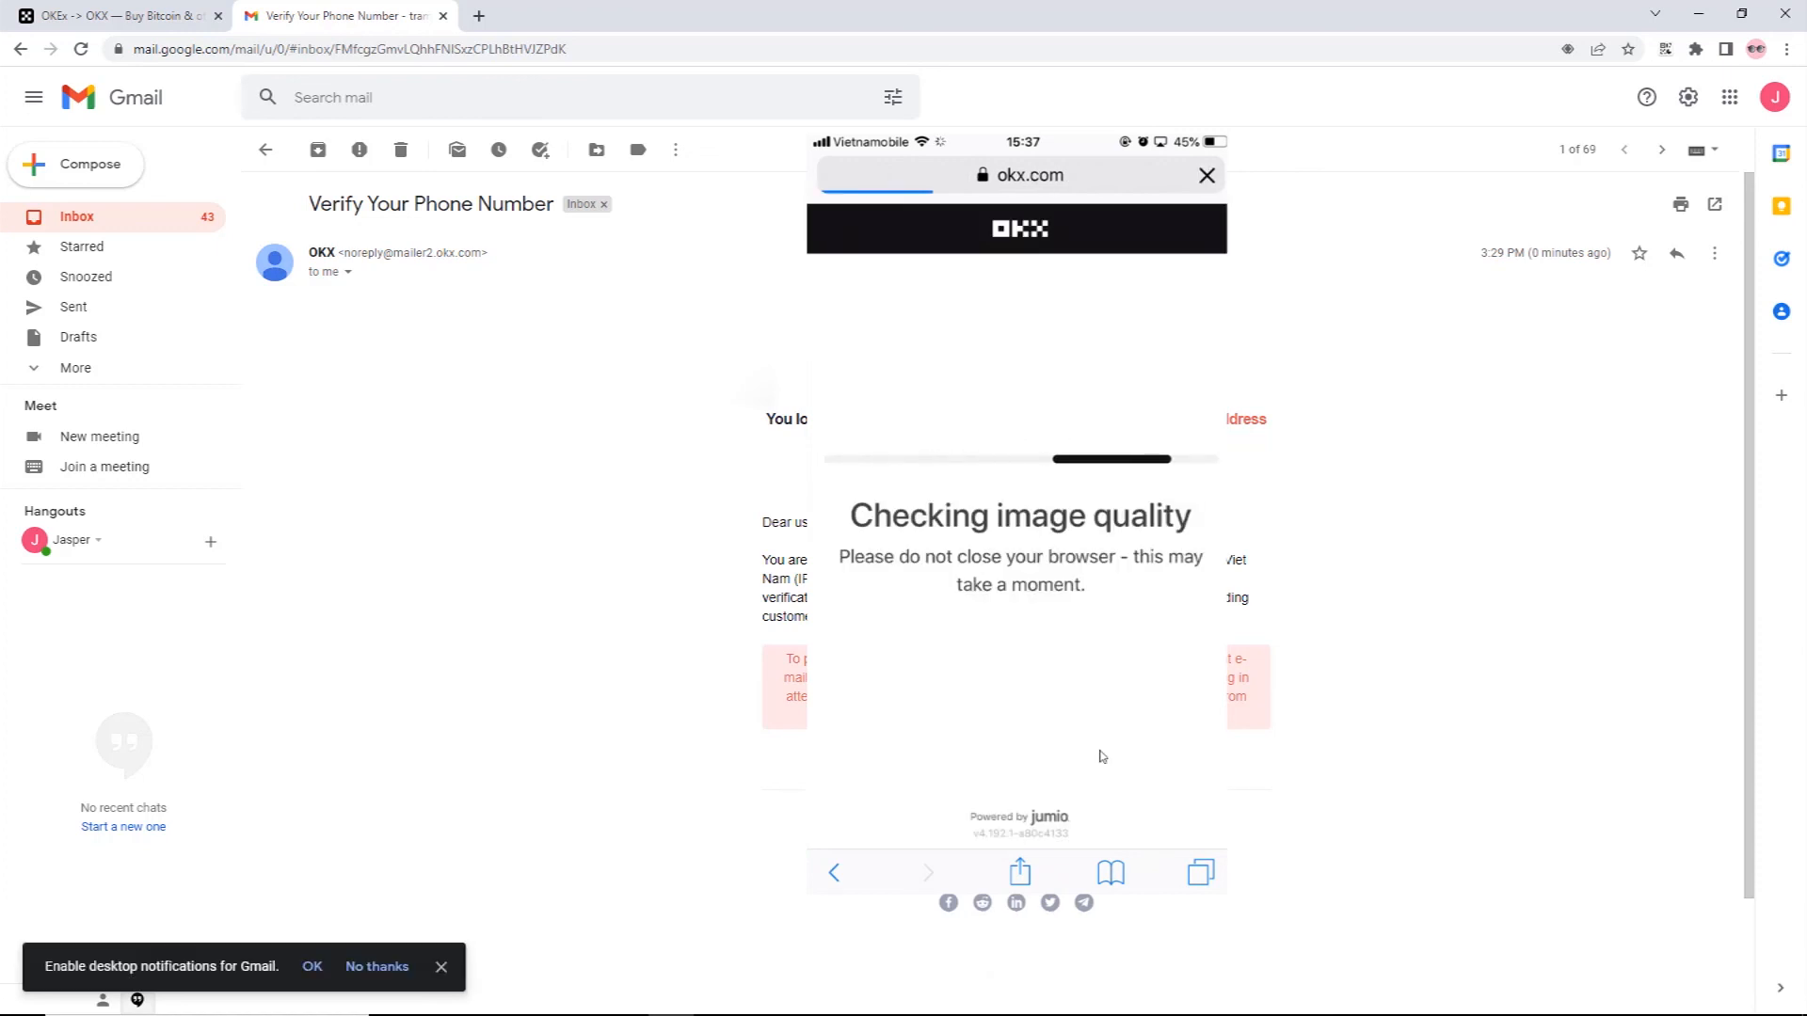
click(115, 15)
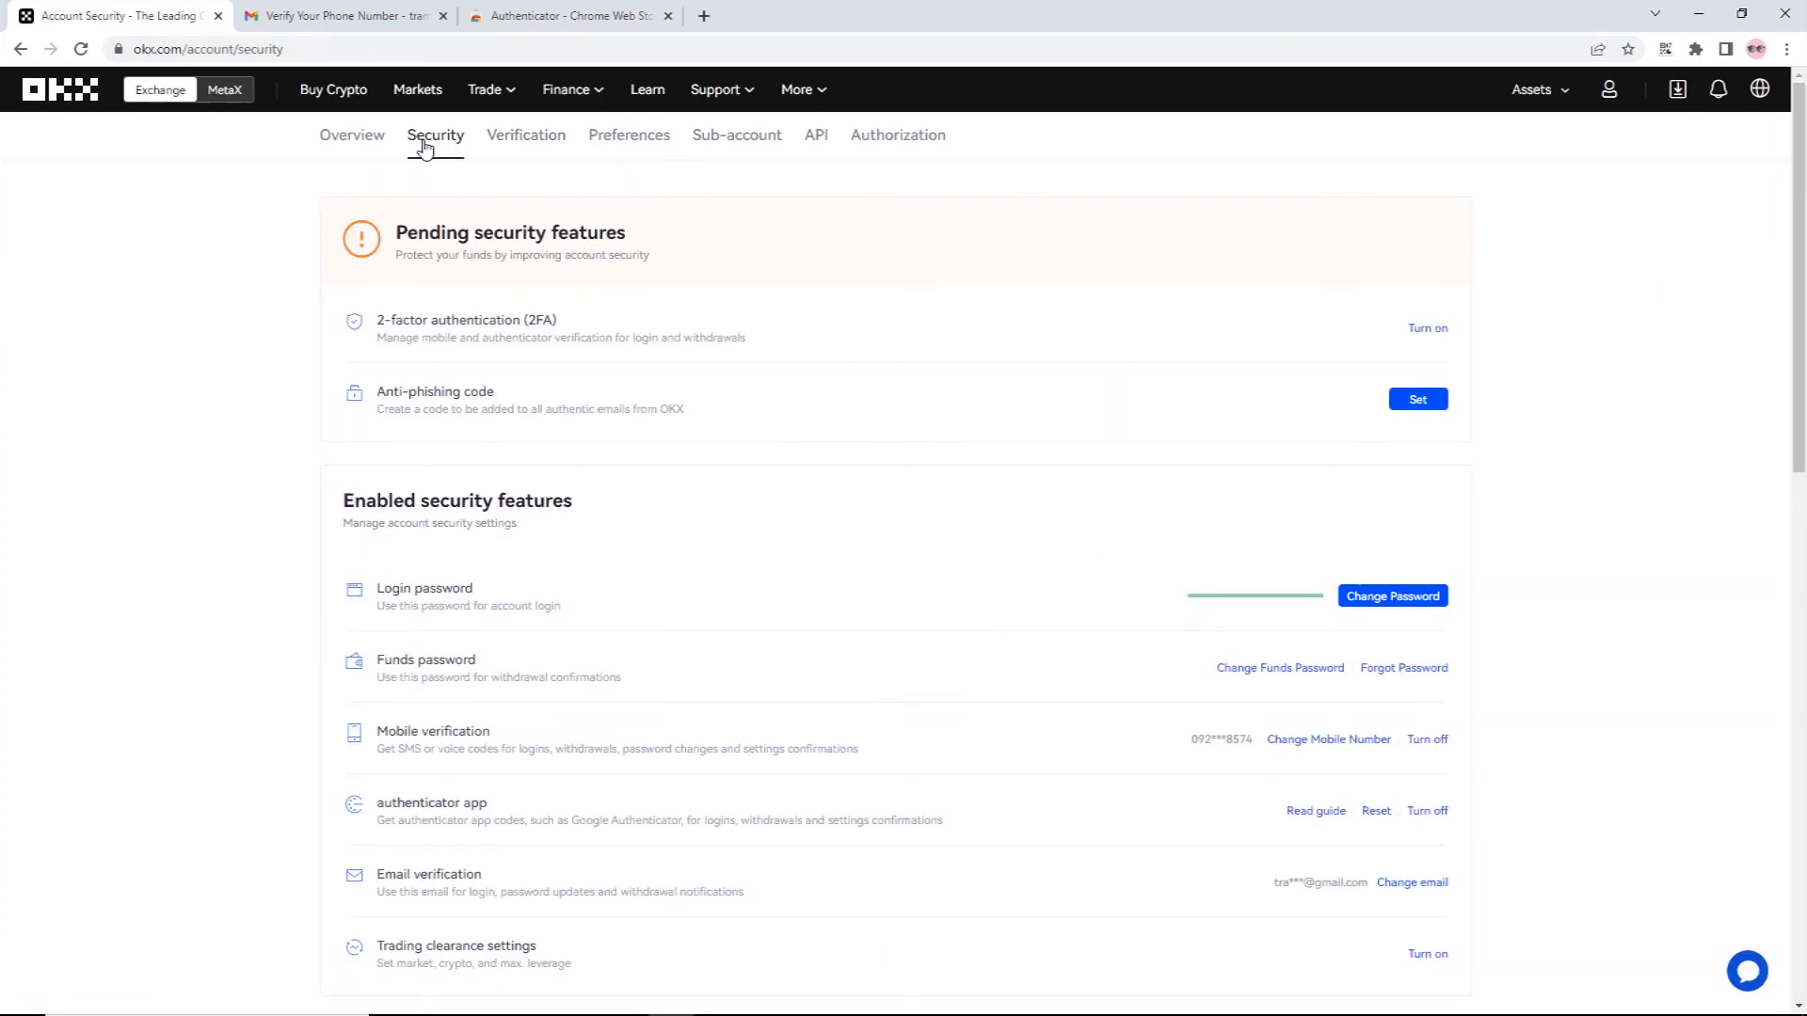